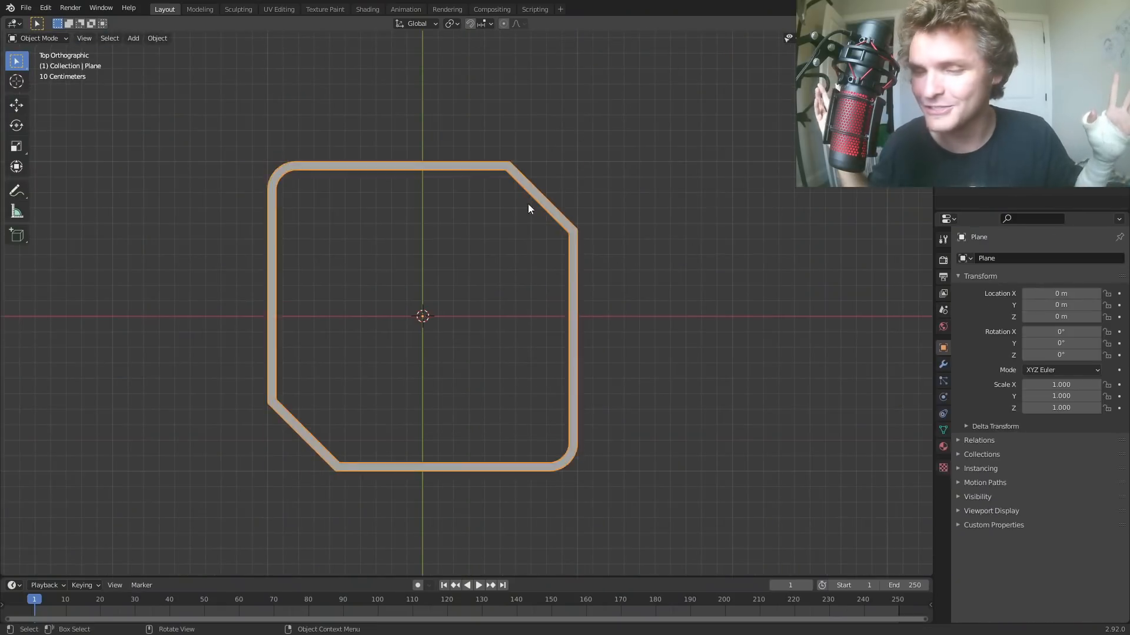
- Show the rendered camera preview of the final glowing beveled outline
left_click(278, 8)
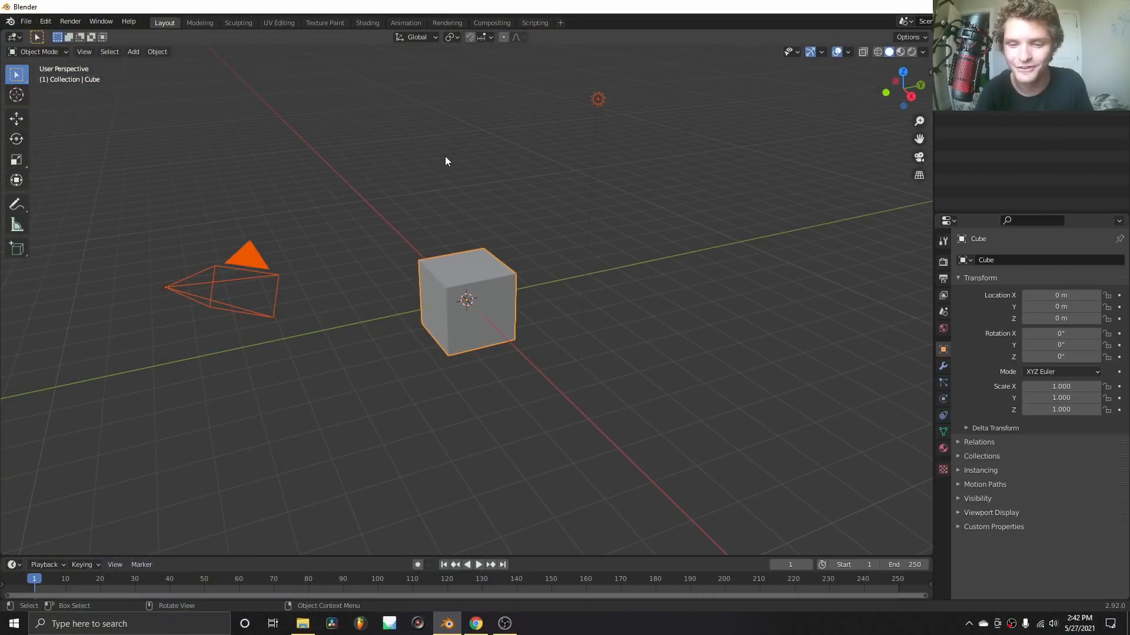
mouse_move(464, 169)
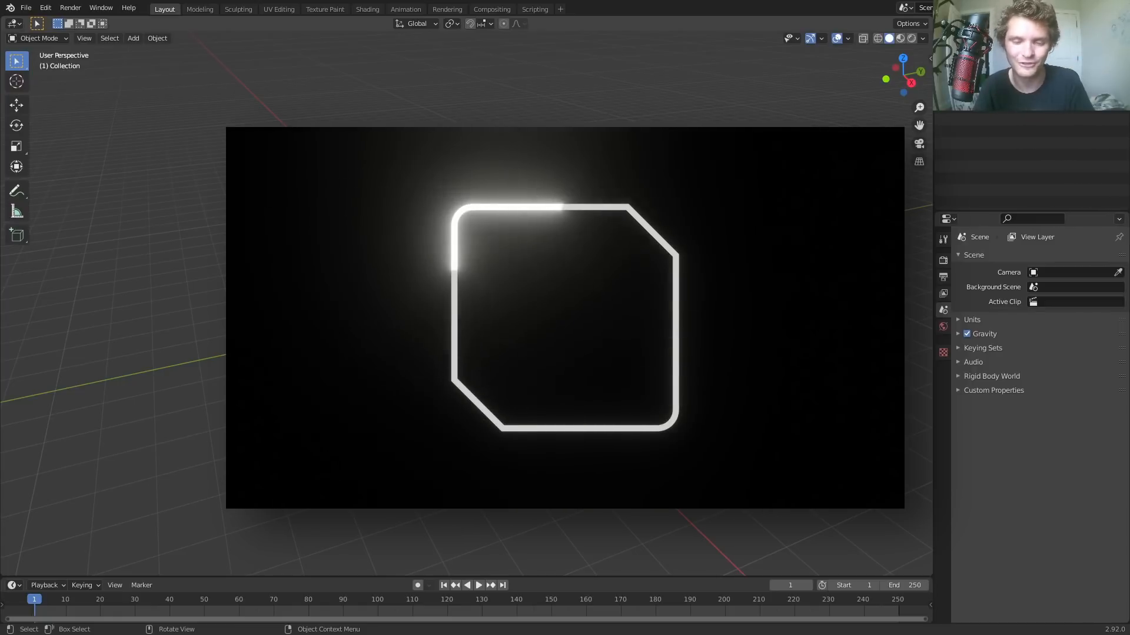
- Add a square plane and bevel its corners, two rounded and two cut straight
left_click(133, 38)
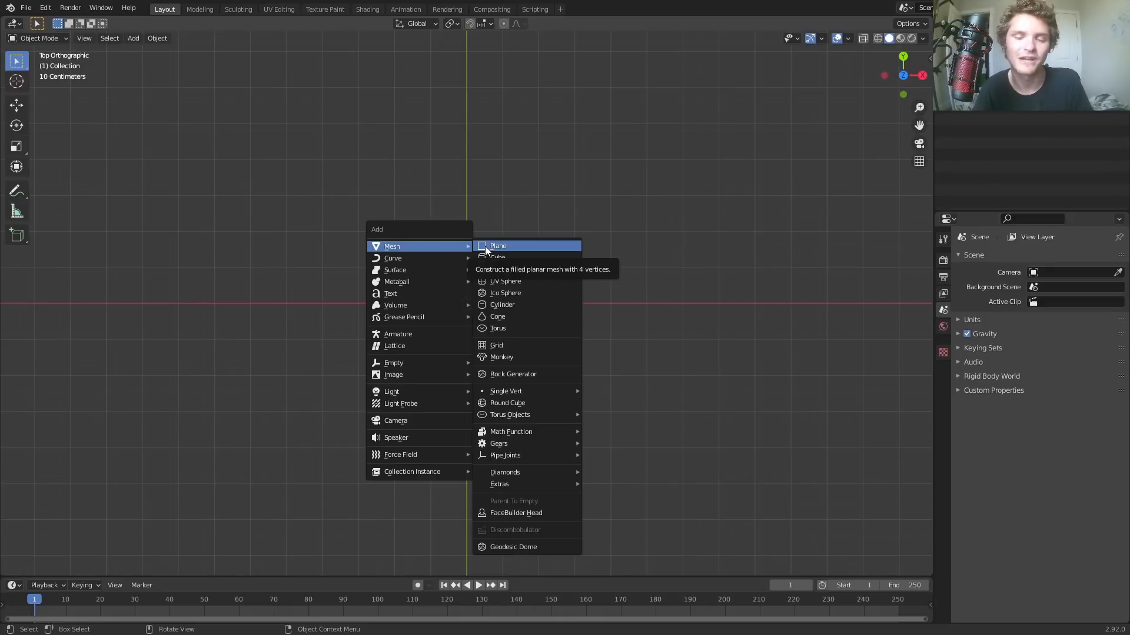
left_click(497, 246)
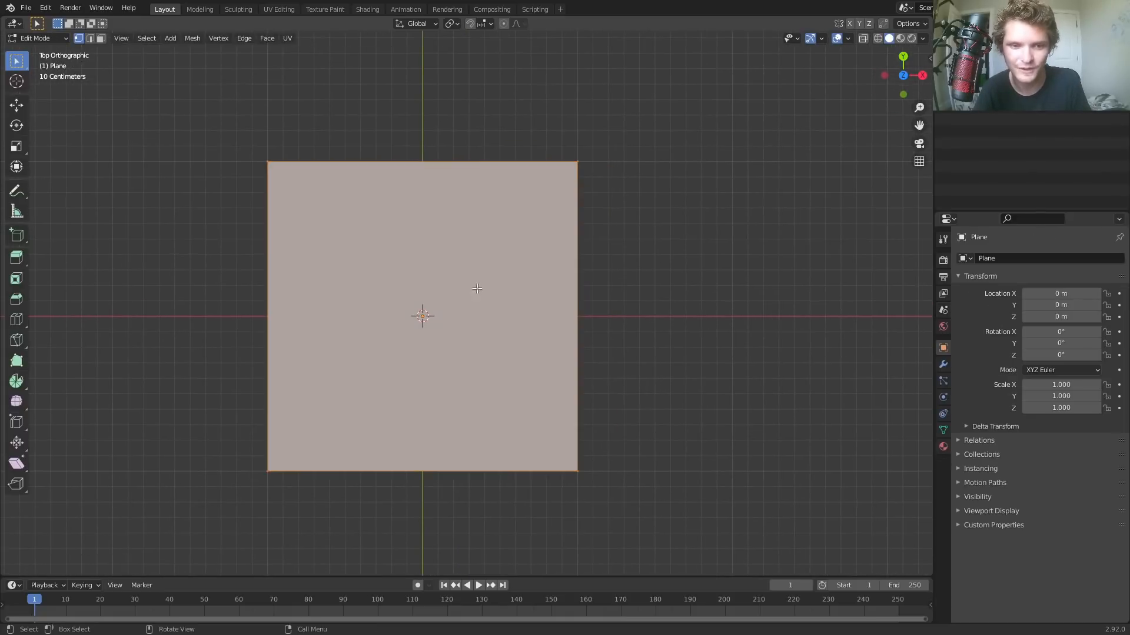
key("ctrl+b")
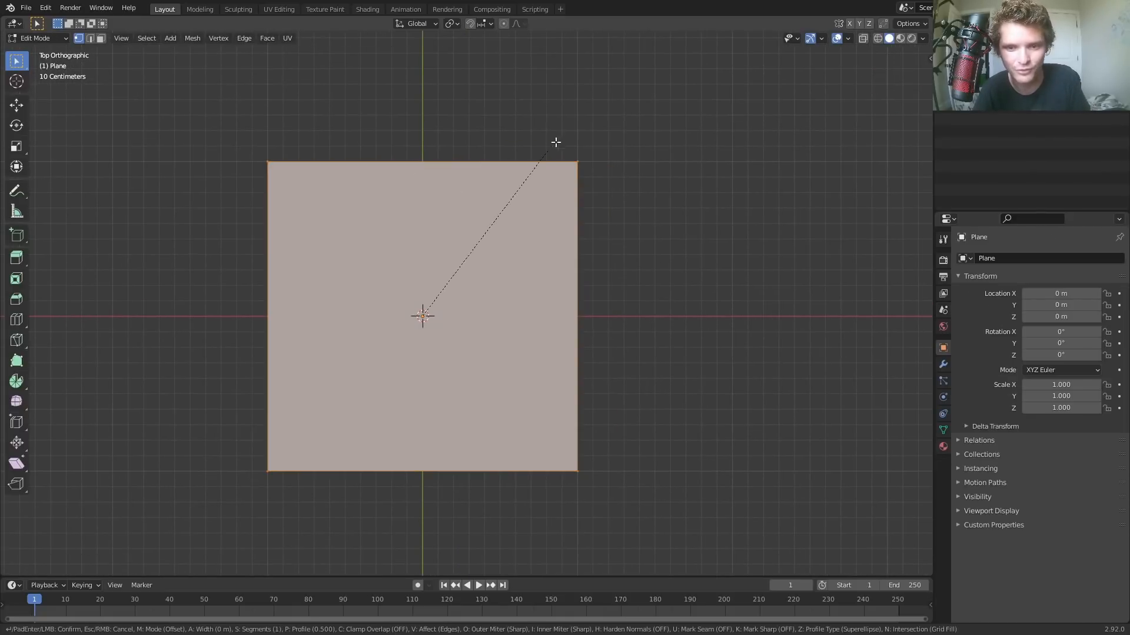
mouse_move(607, 118)
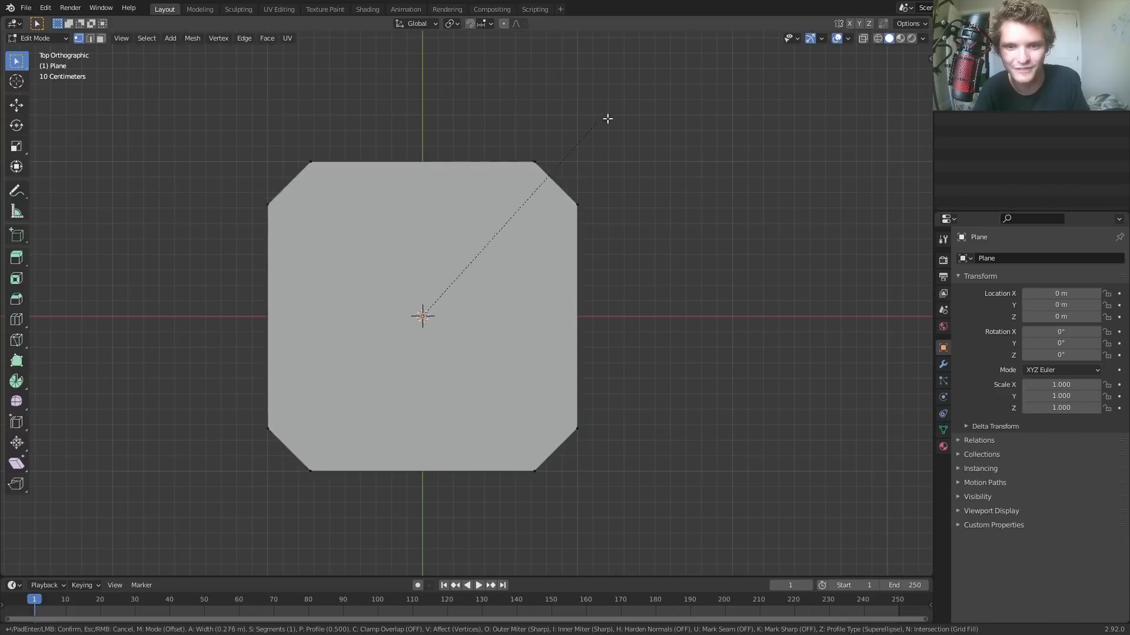
mouse_move(598, 111)
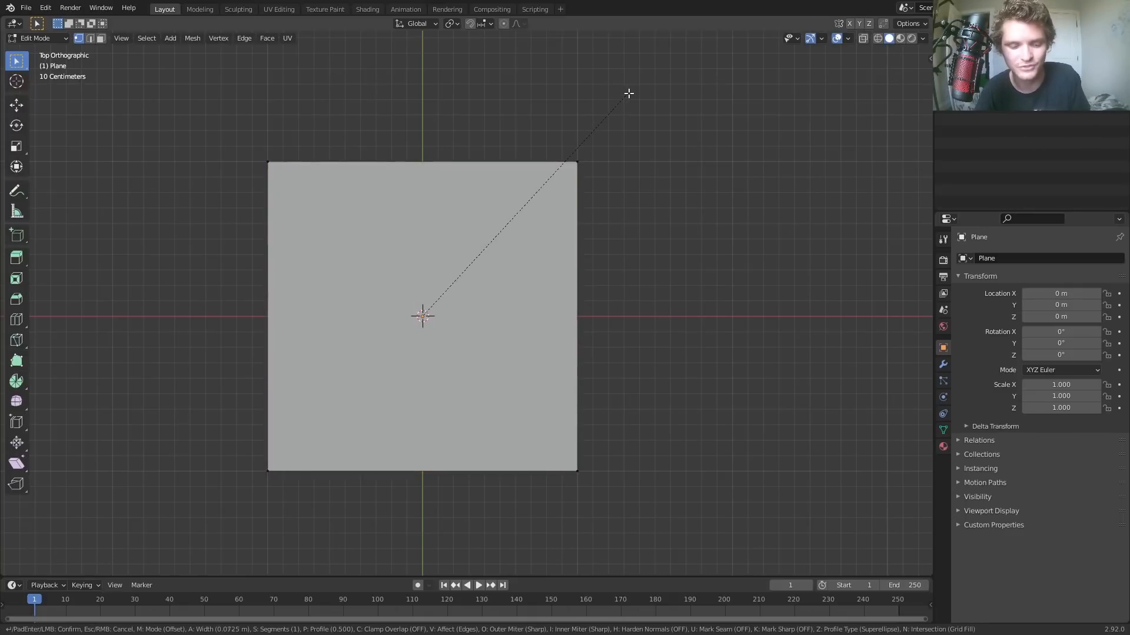
left_click(572, 509)
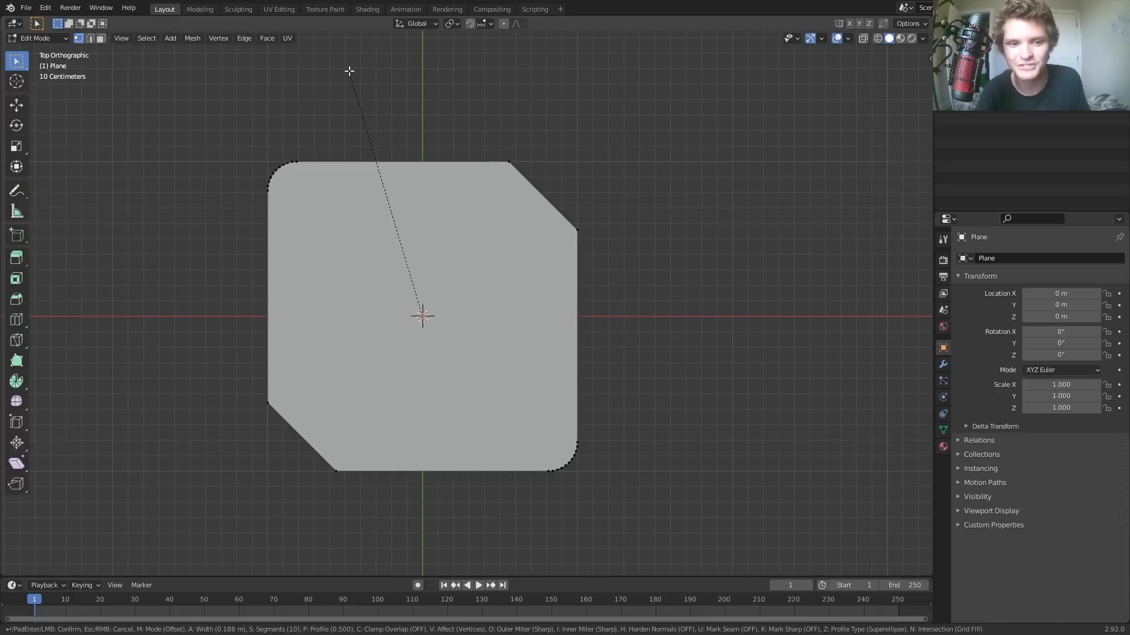
key("Tab")
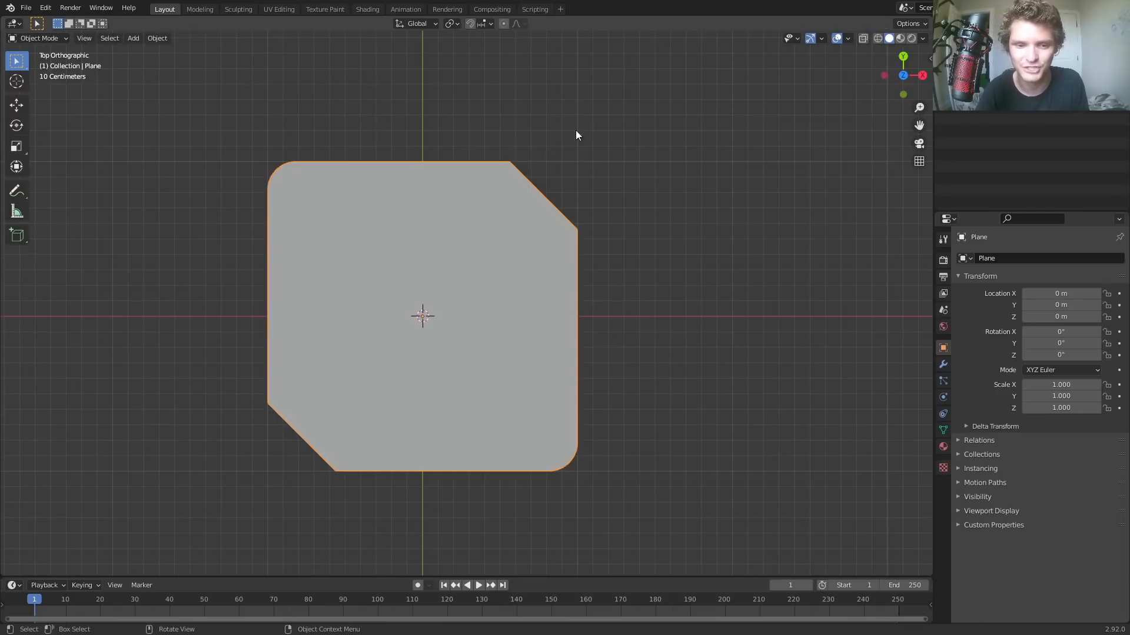
mouse_move(474, 266)
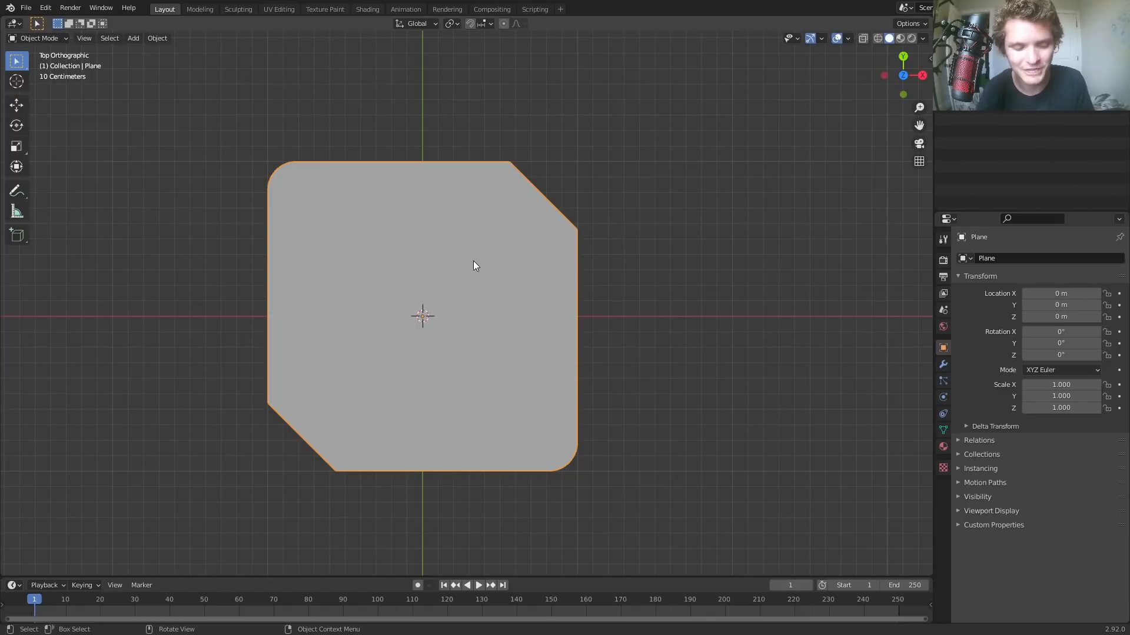
mouse_move(542, 233)
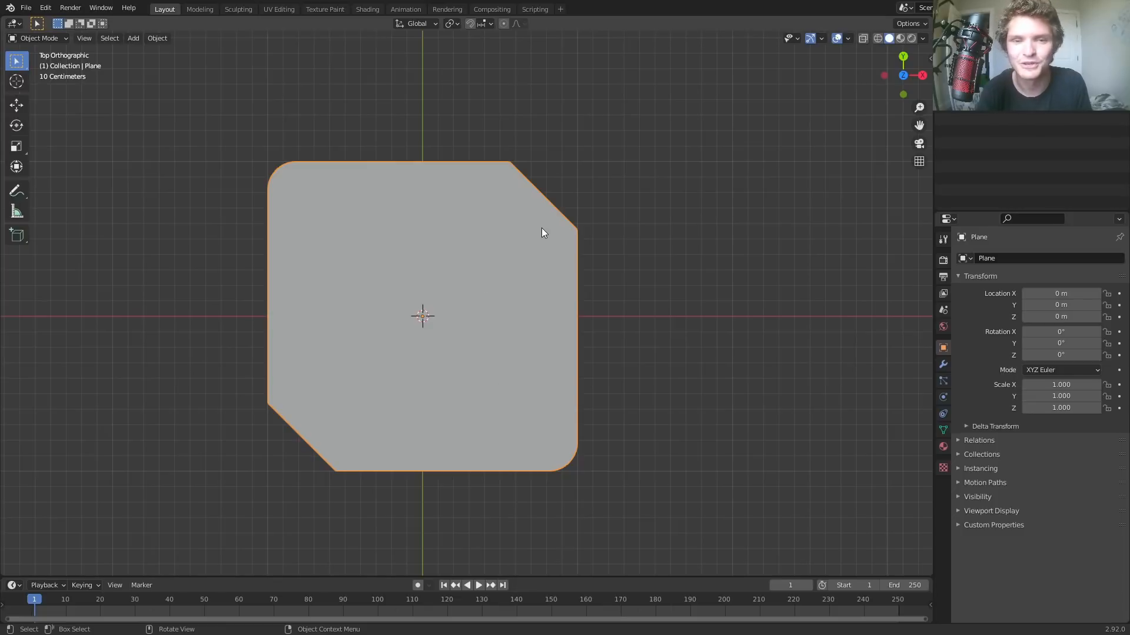
- Inset the plane, remove the inner face and slightly enlarge the remaining outline
key("Tab")
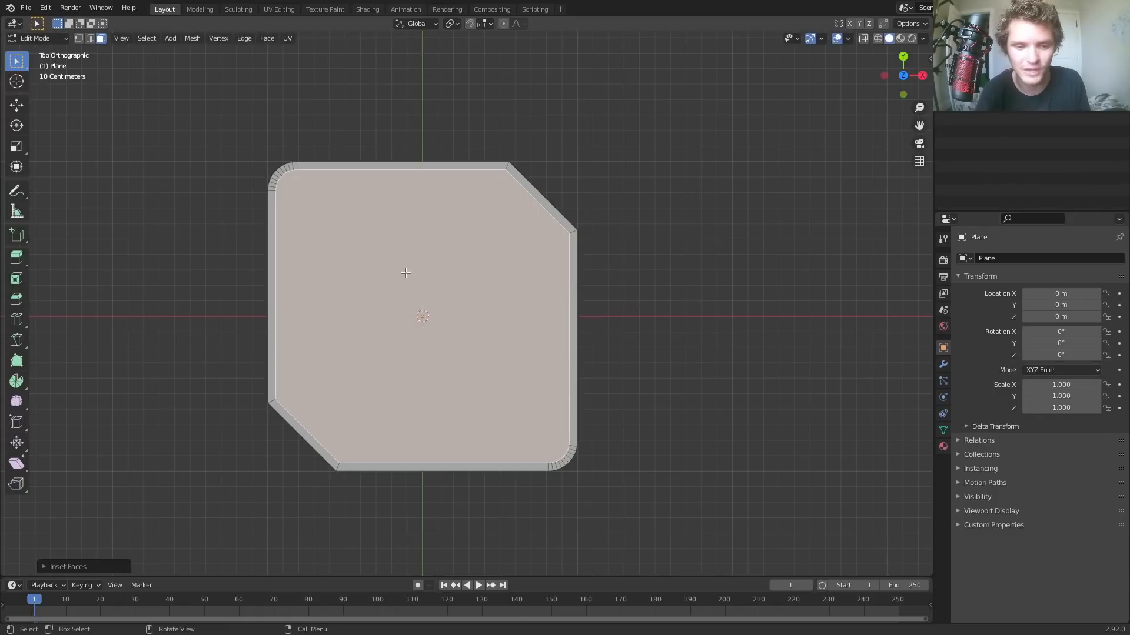
key("Tab")
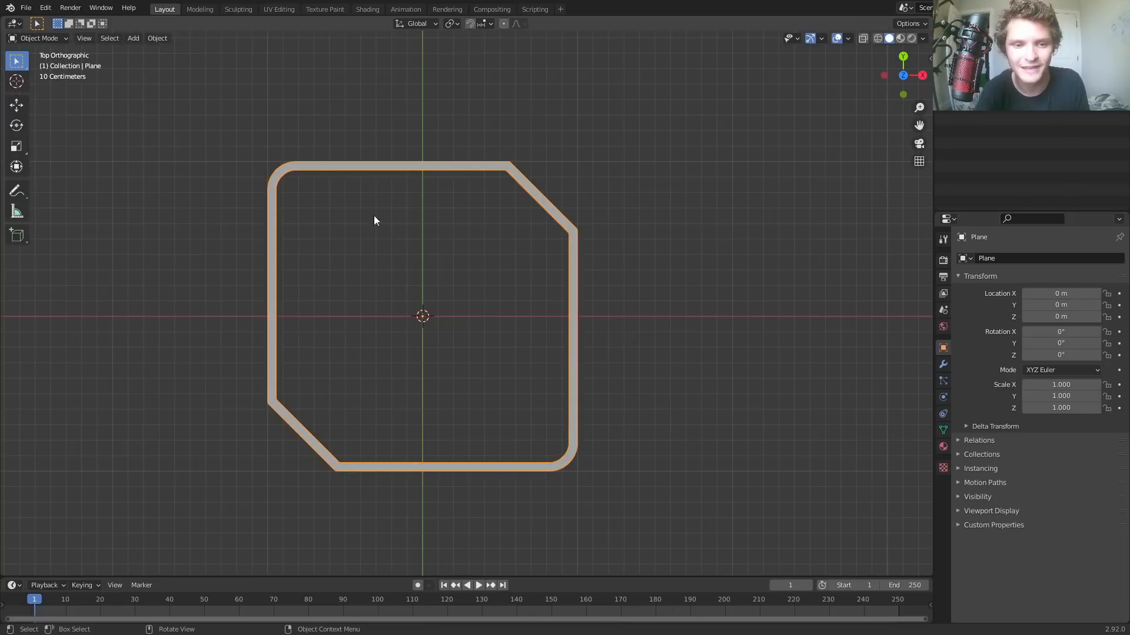
mouse_move(482, 174)
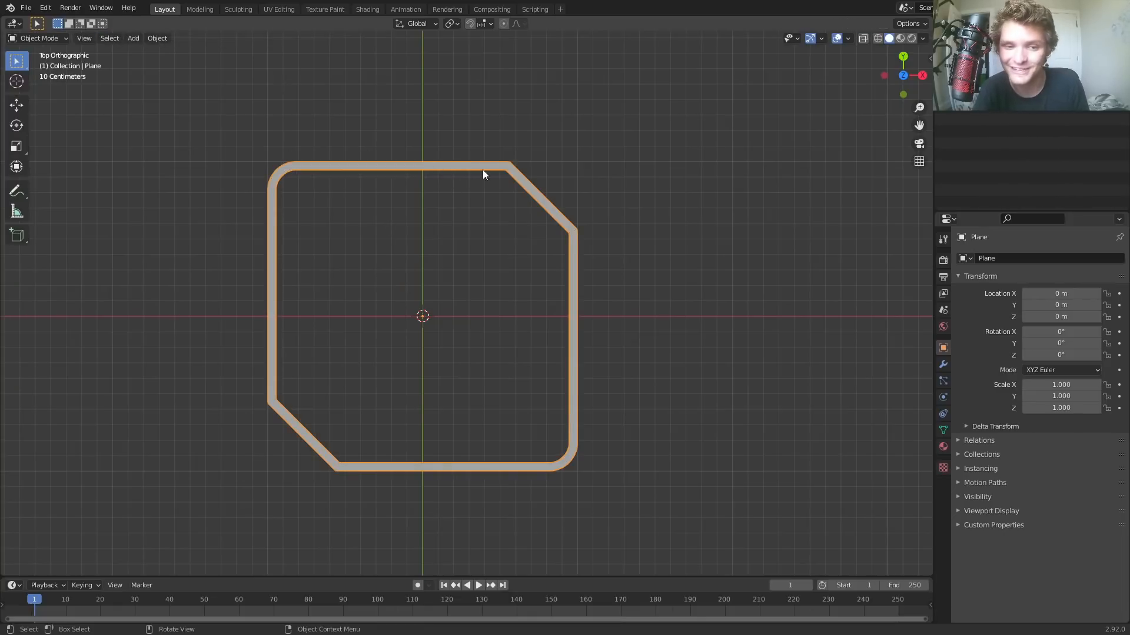
mouse_move(528, 209)
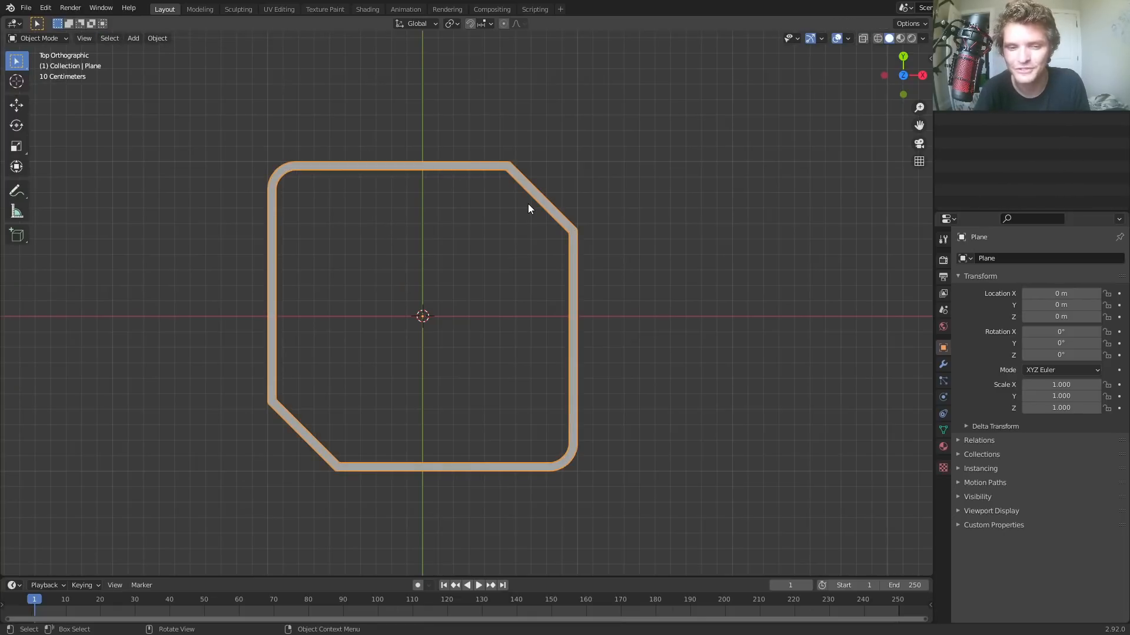
key("Tab")
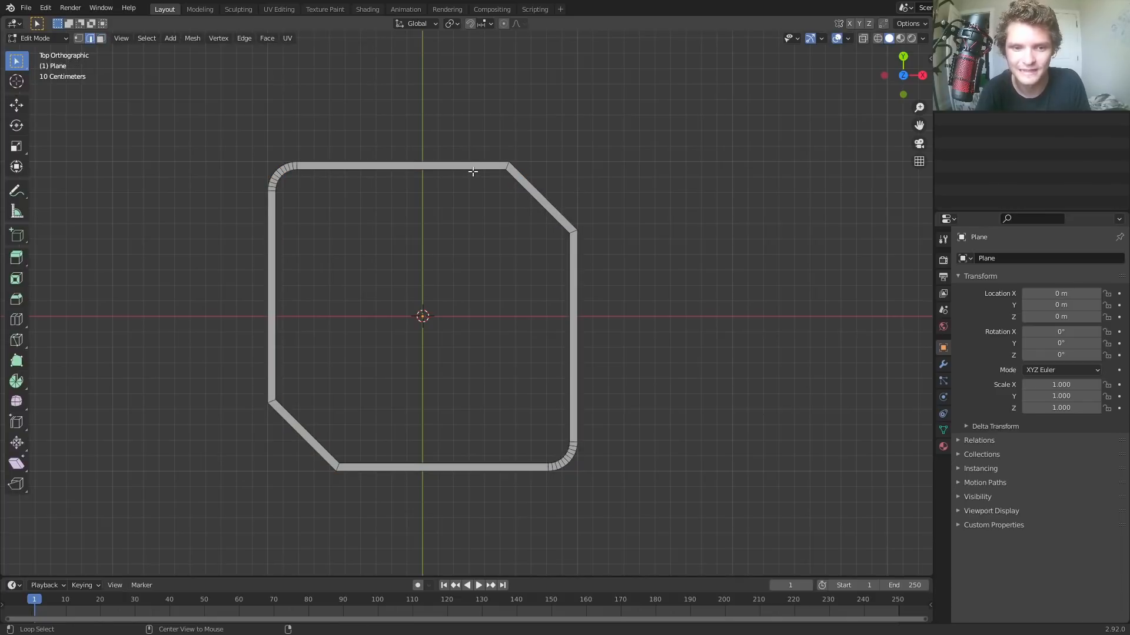
key("s")
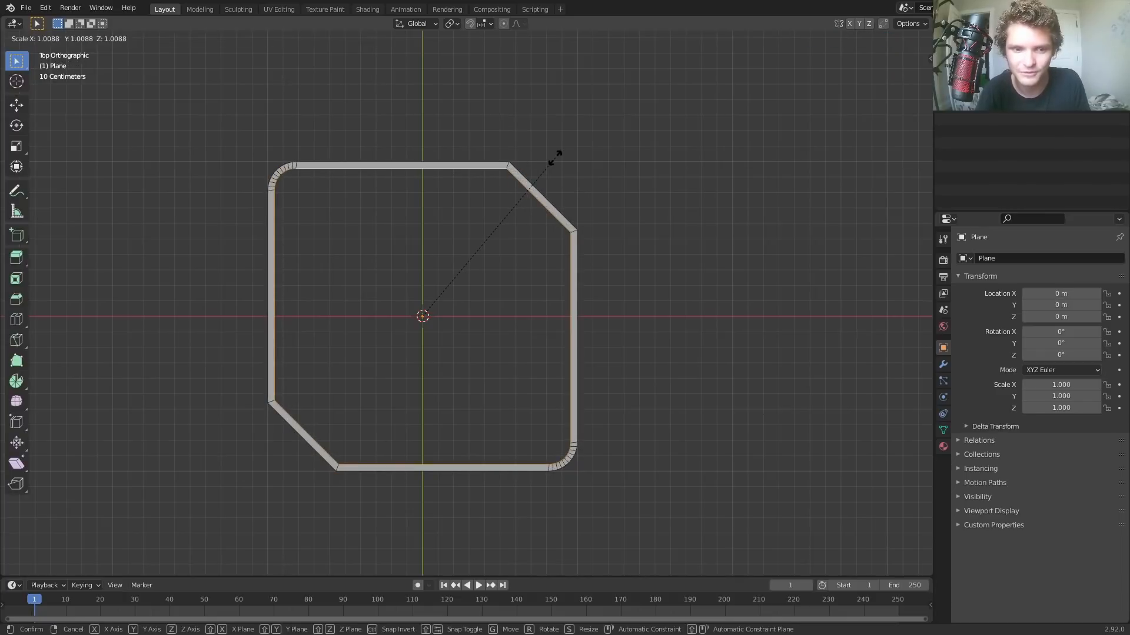
left_click(543, 179)
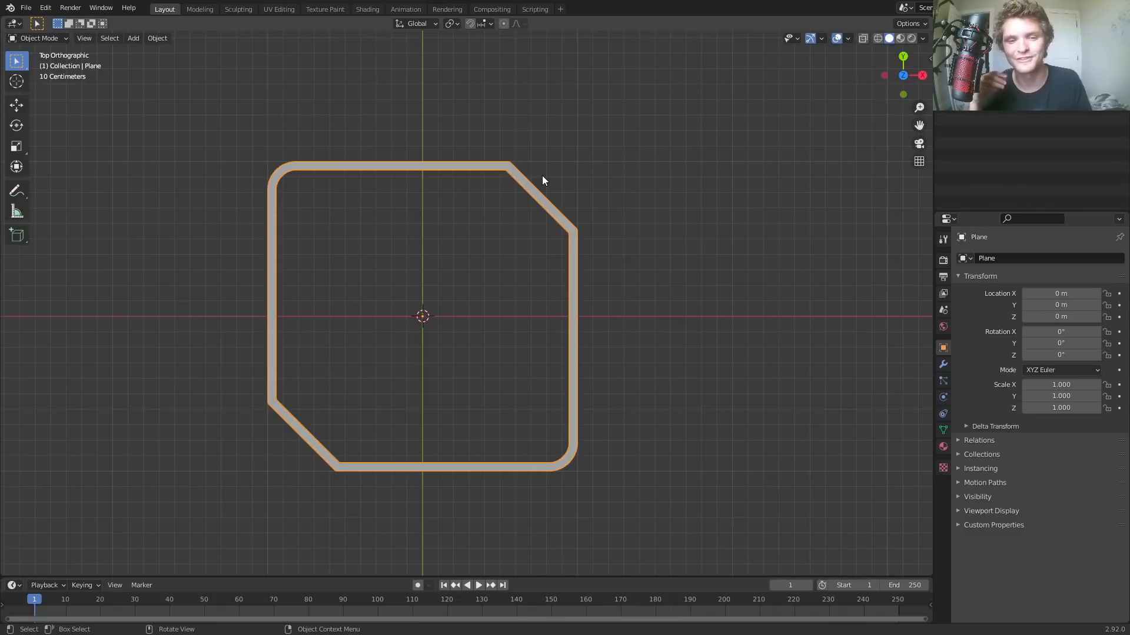
mouse_move(426, 360)
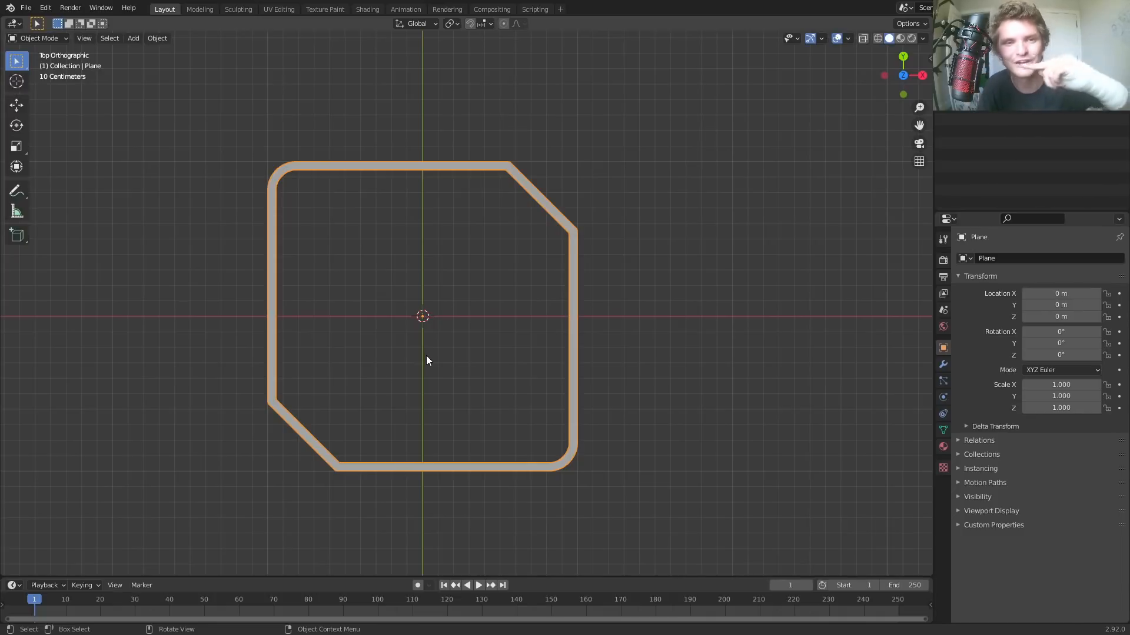
mouse_move(573, 452)
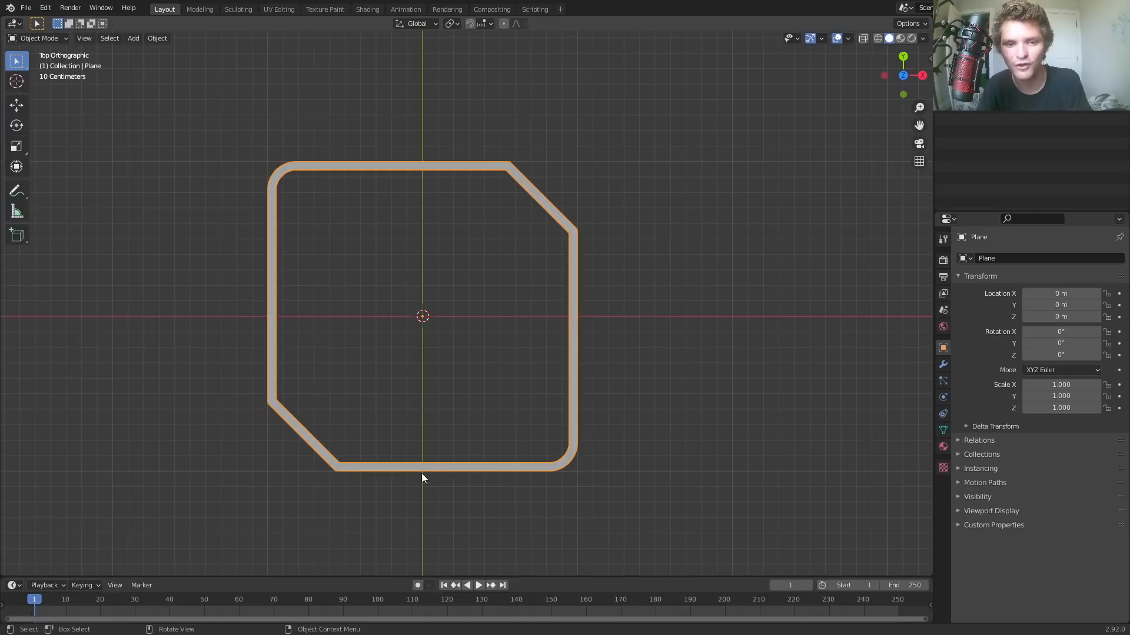
mouse_move(493, 452)
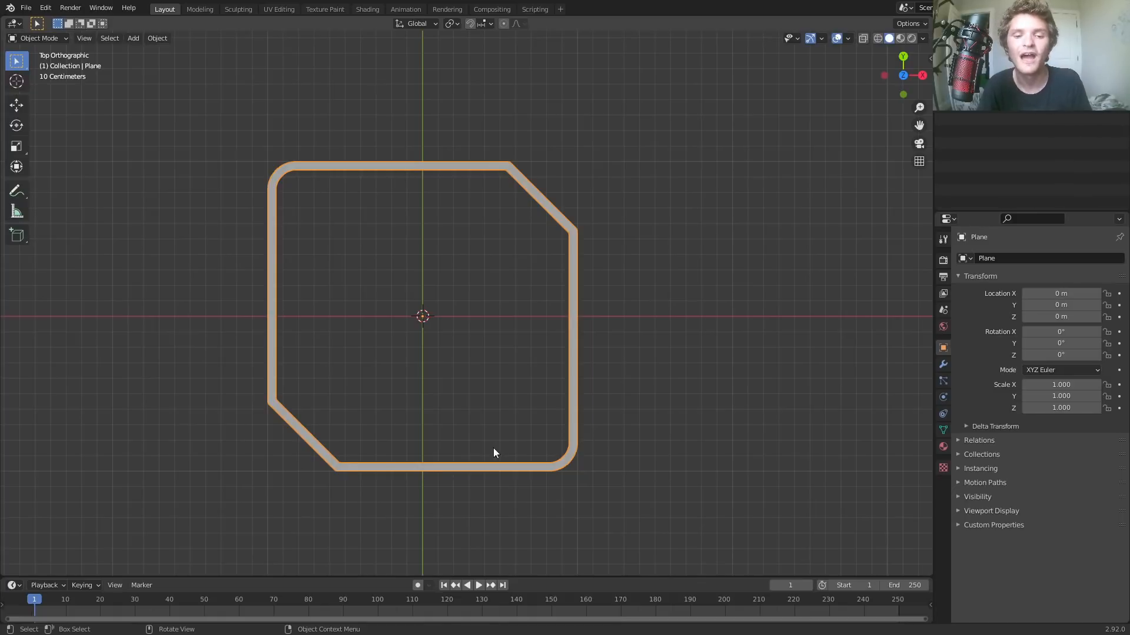
mouse_move(490, 379)
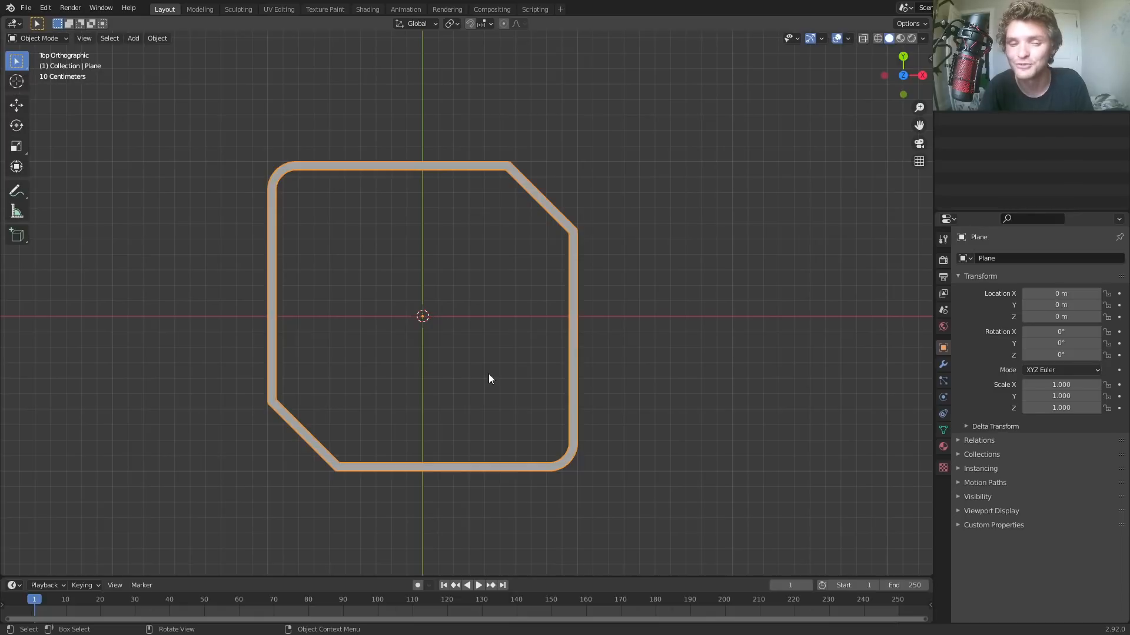
mouse_move(445, 255)
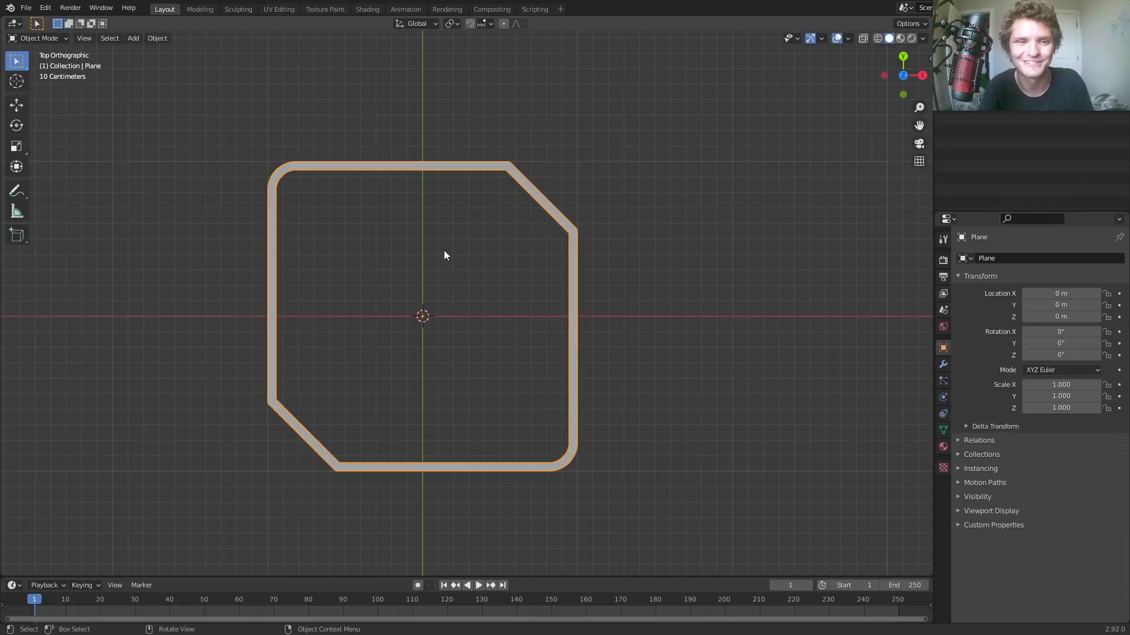
- Switch to the UV Editing workspace with the outline mesh ready to unwrap
left_click(278, 8)
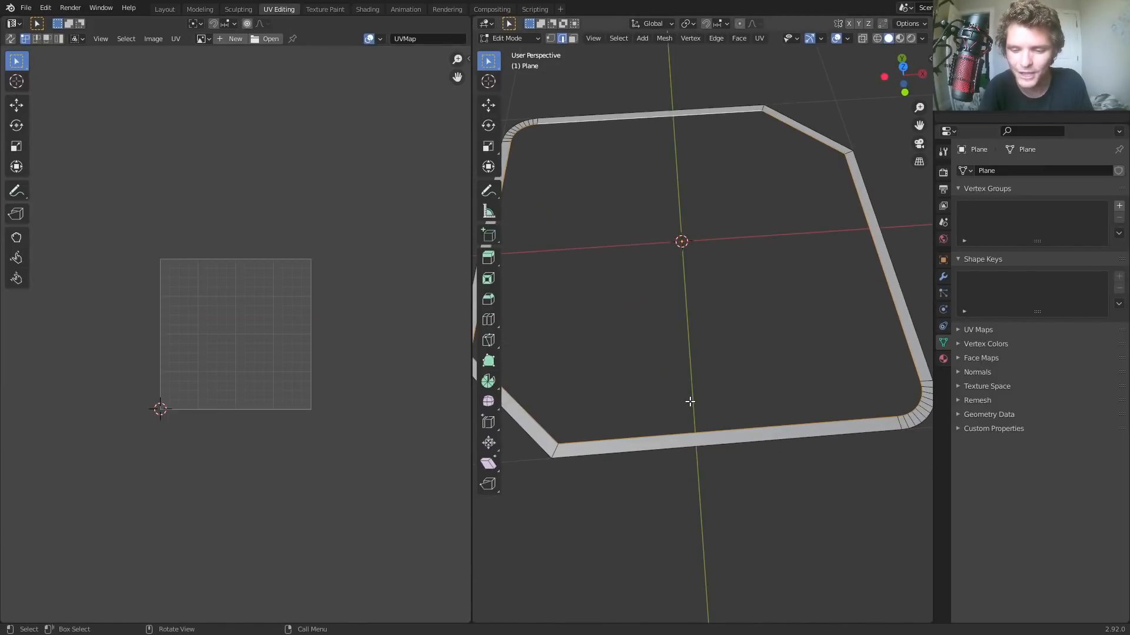
scroll("down", 3)
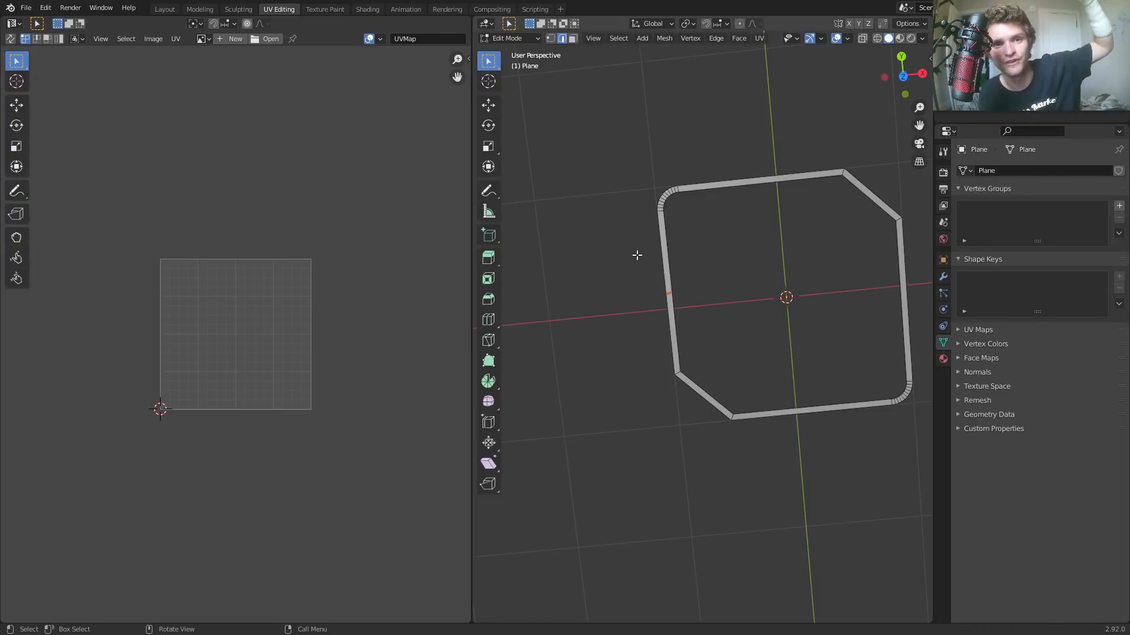
mouse_move(650, 271)
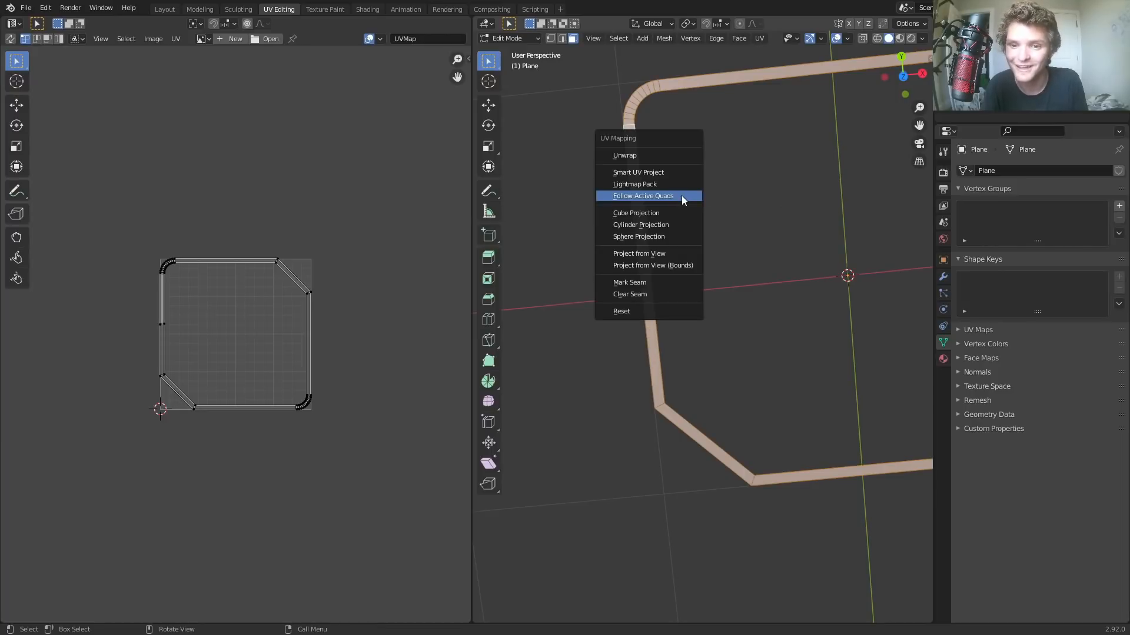
left_click(641, 195)
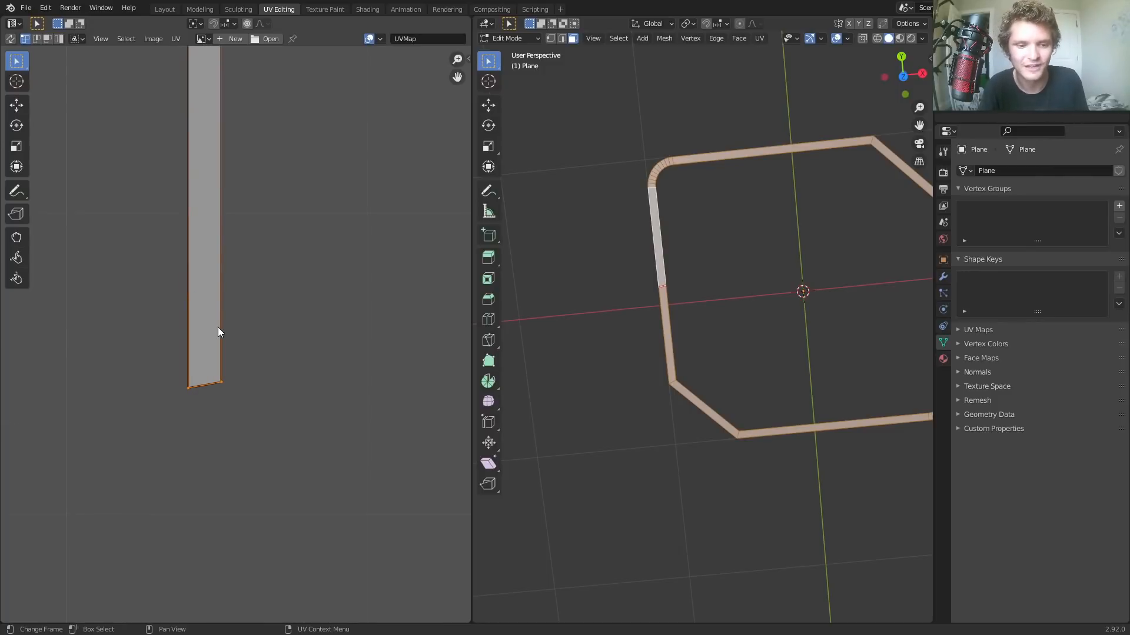
mouse_move(230, 360)
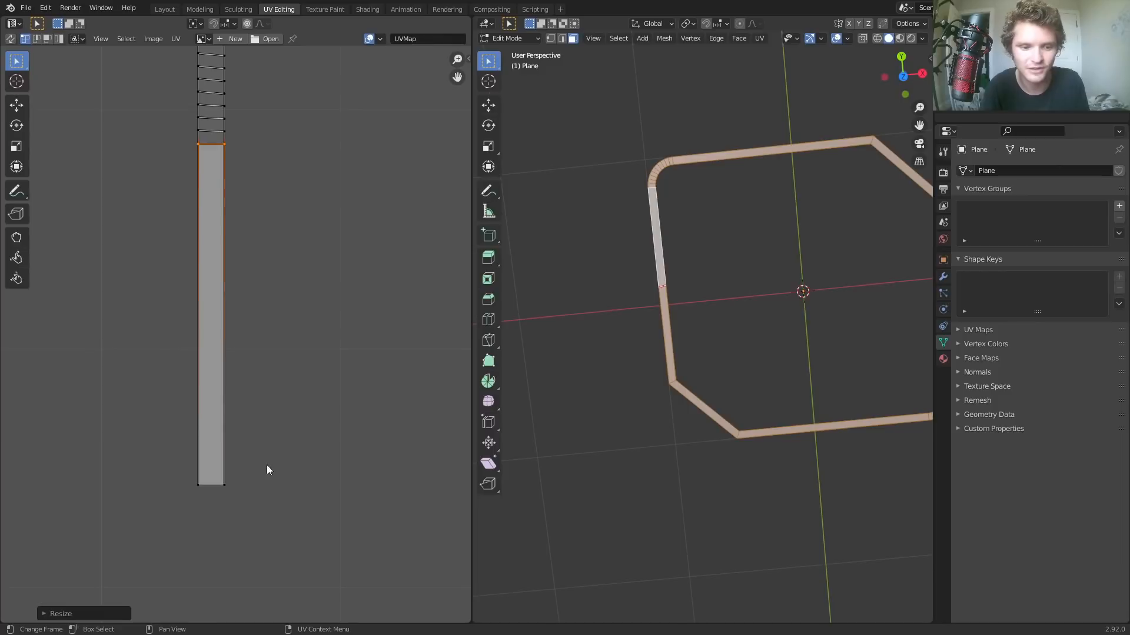
- Scale the unwrapped UV strip along its length to spread its faces
key("s")
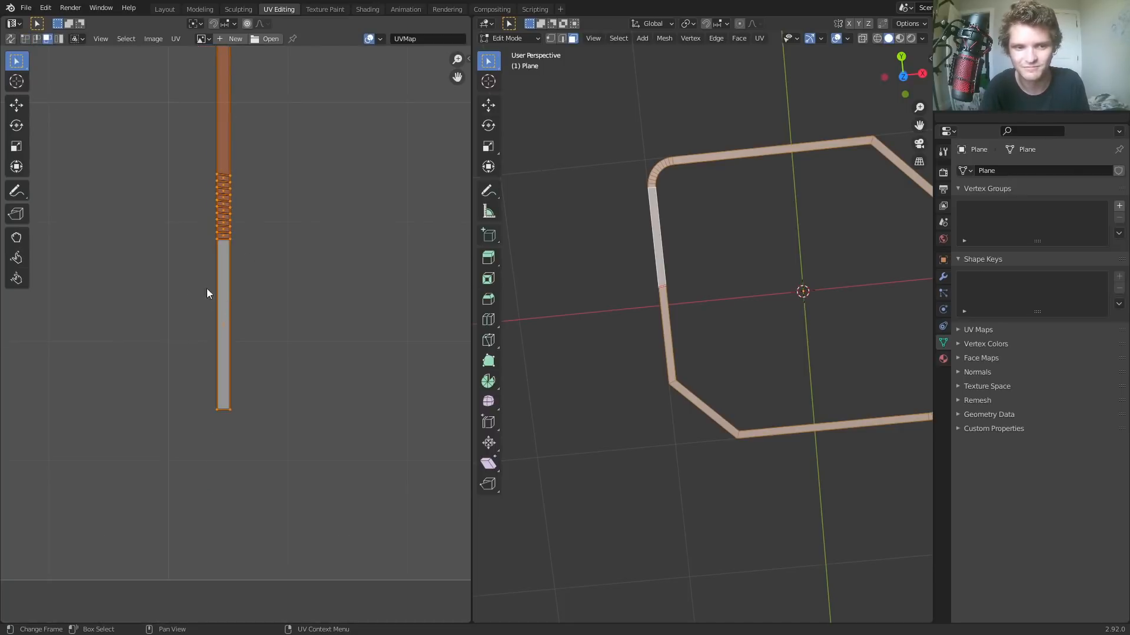
mouse_move(245, 282)
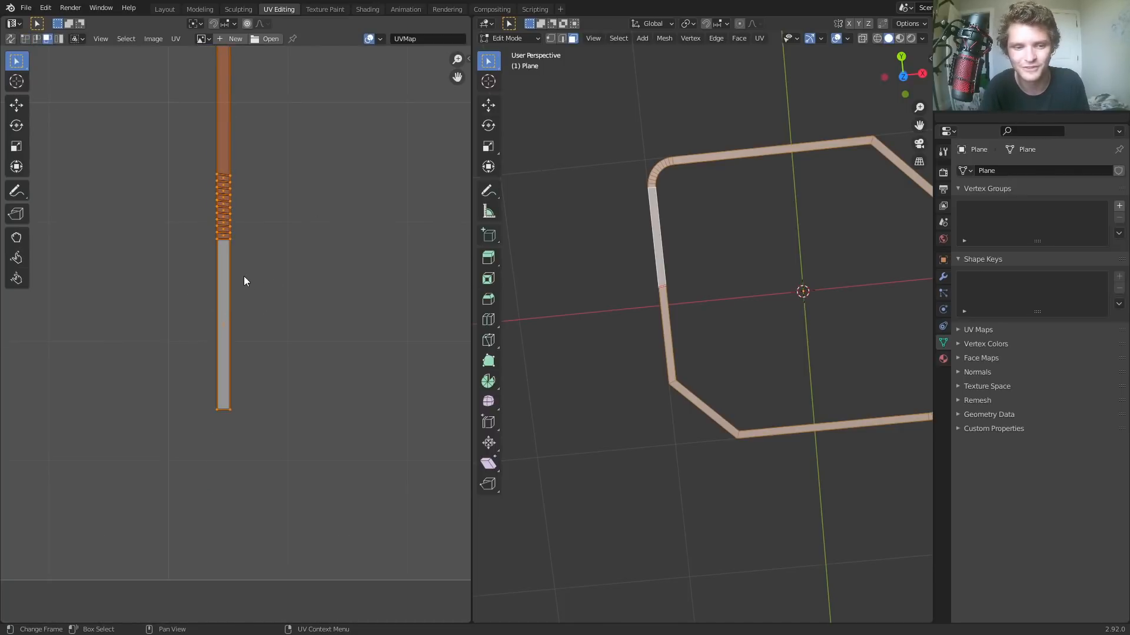
- Run Follow Active Quads and Pack Islands so the UV strip spans the full grid height
right_click(245, 281)
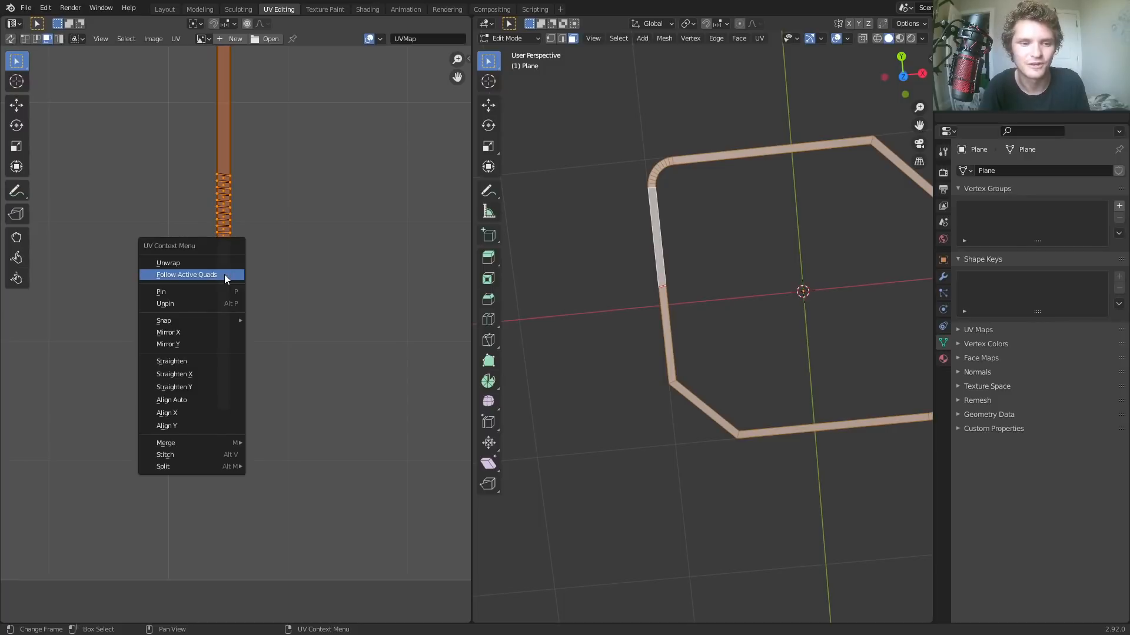
left_click(186, 274)
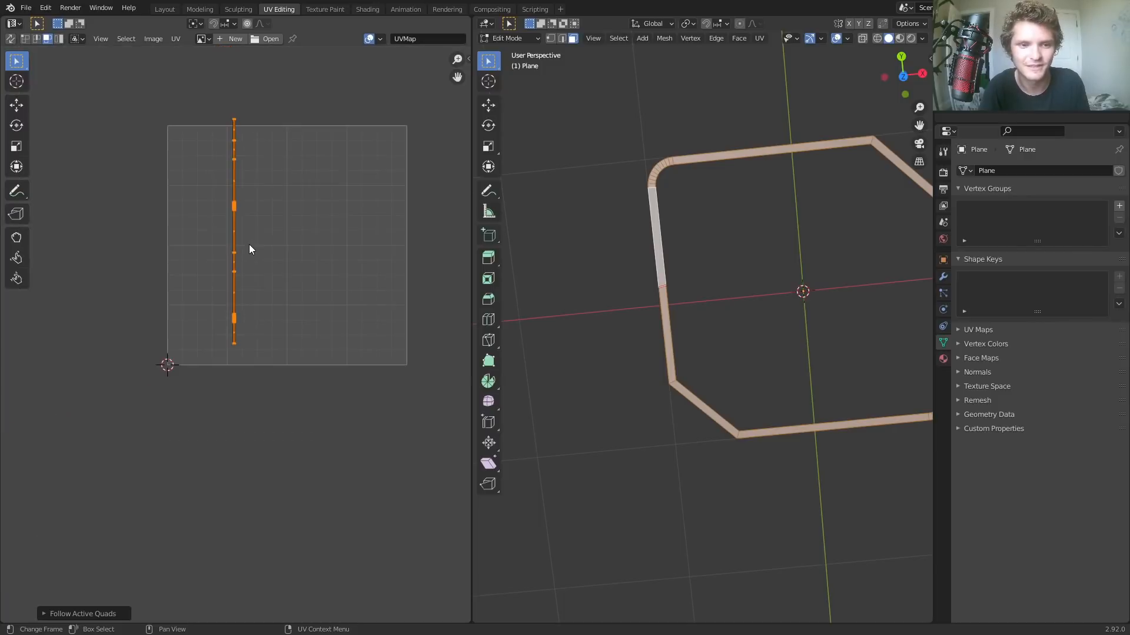
mouse_move(226, 196)
type("pa")
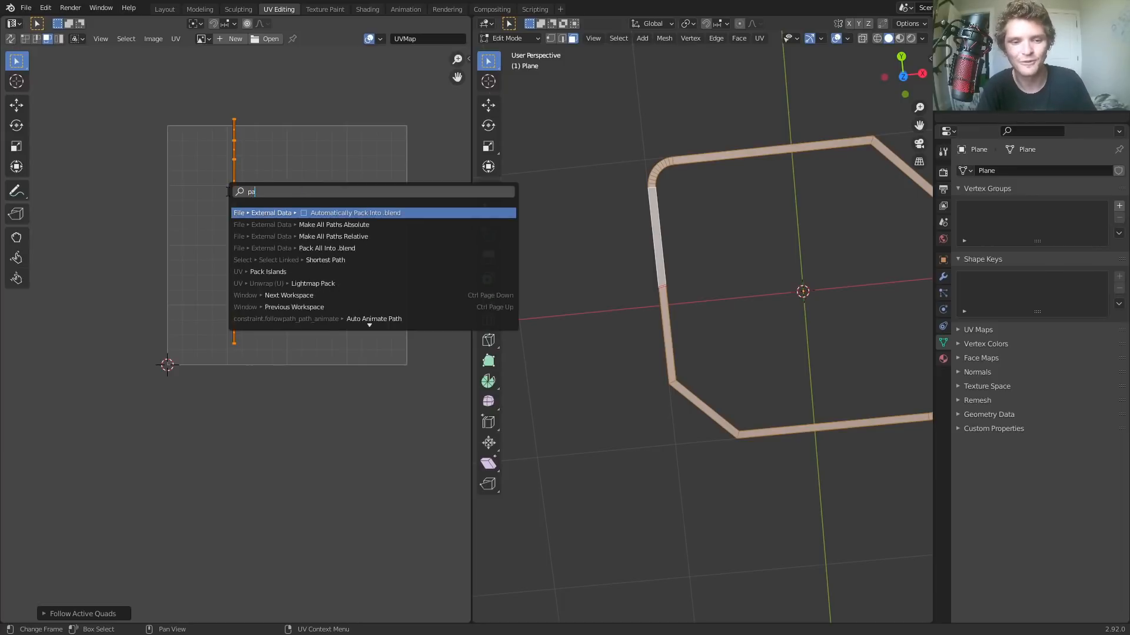
left_click(268, 272)
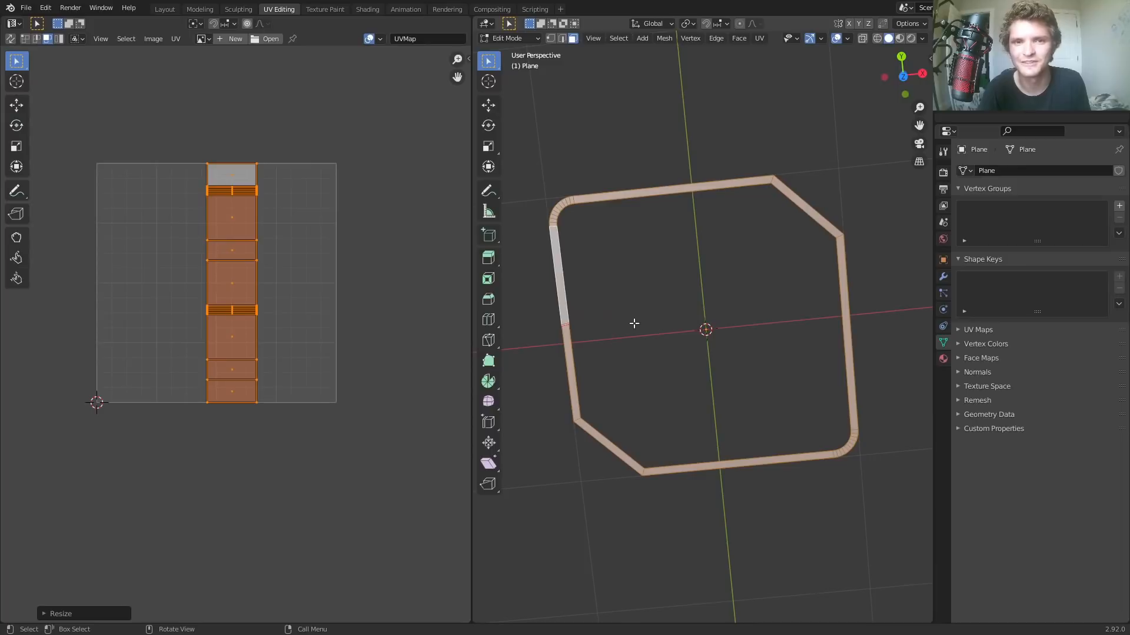
mouse_move(879, 312)
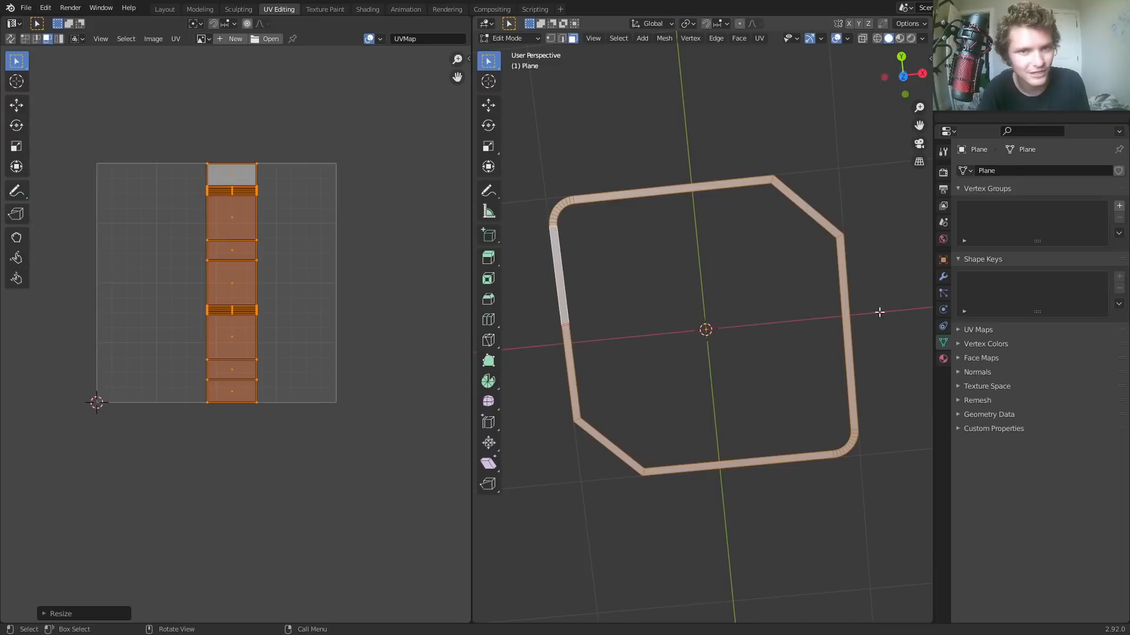
mouse_move(744, 214)
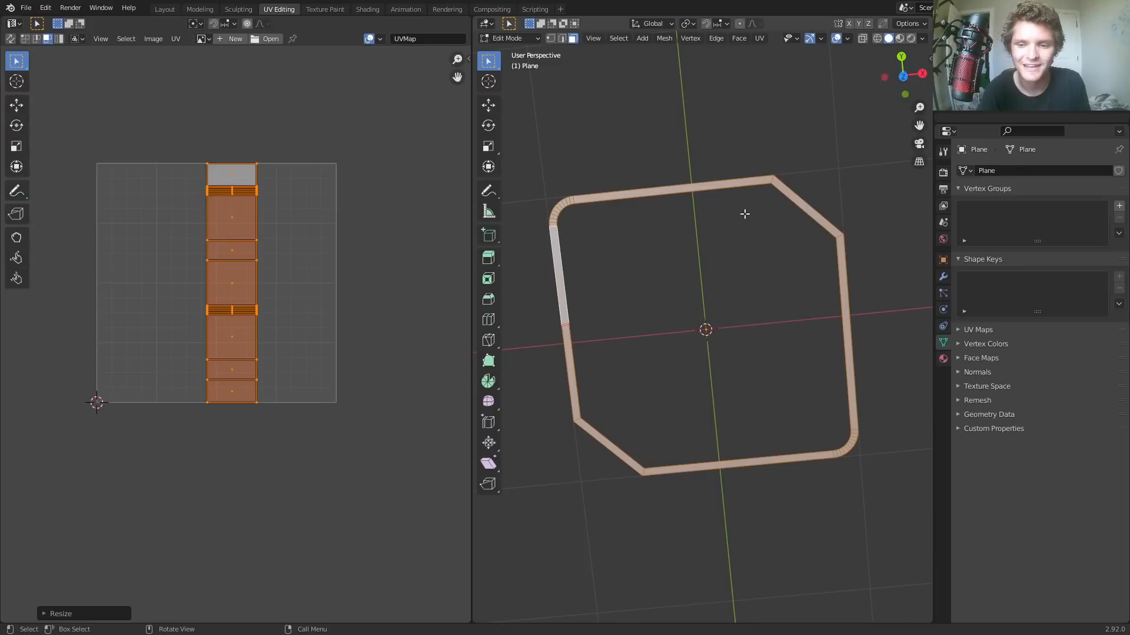
mouse_move(593, 244)
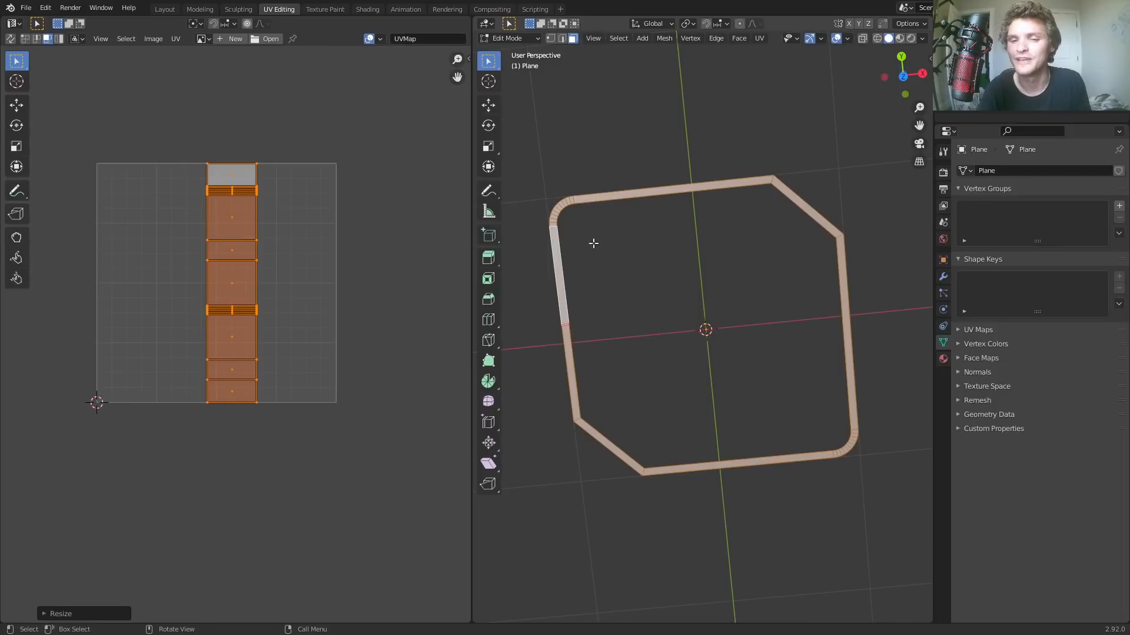
mouse_move(797, 446)
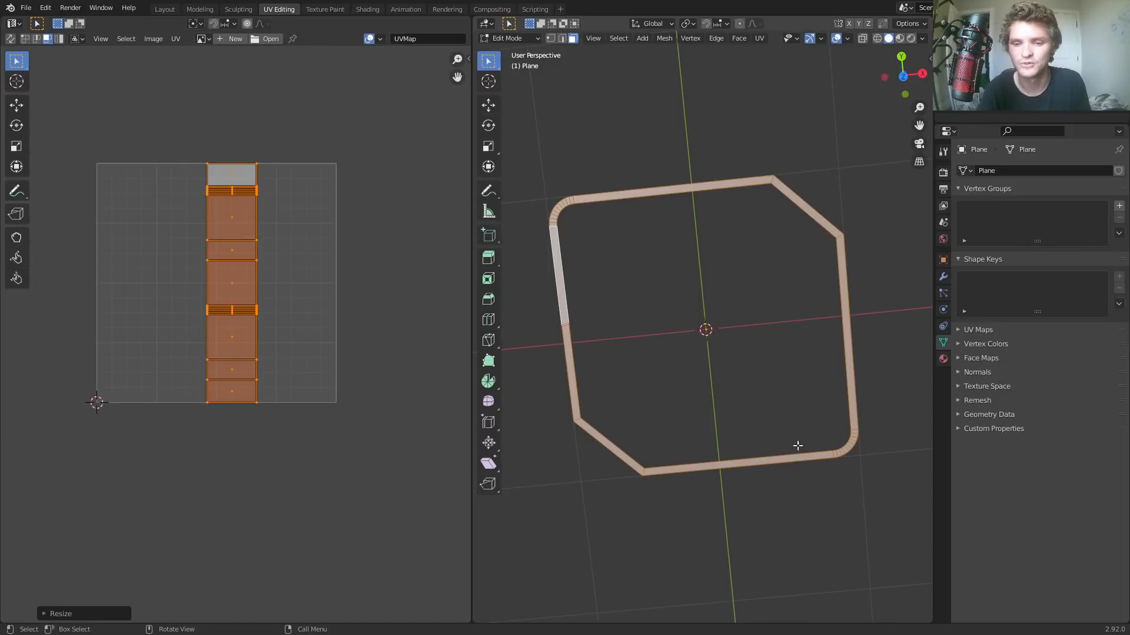
mouse_move(258, 88)
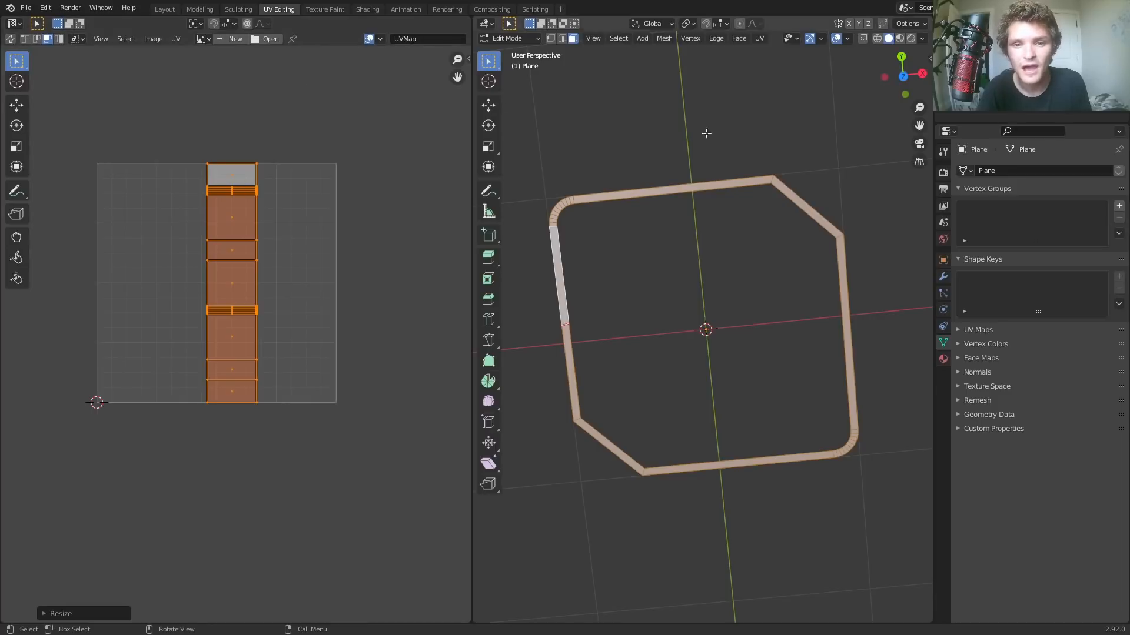
left_click(367, 9)
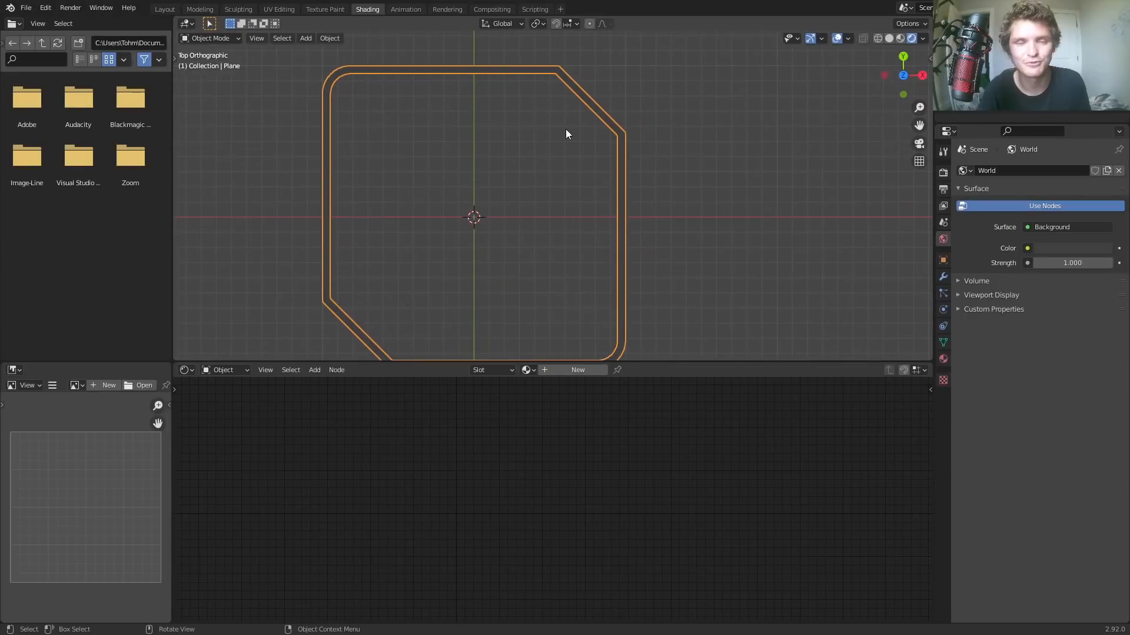
- Create Material.001 for the outline and show the UV layout in a side panel
left_click(576, 370)
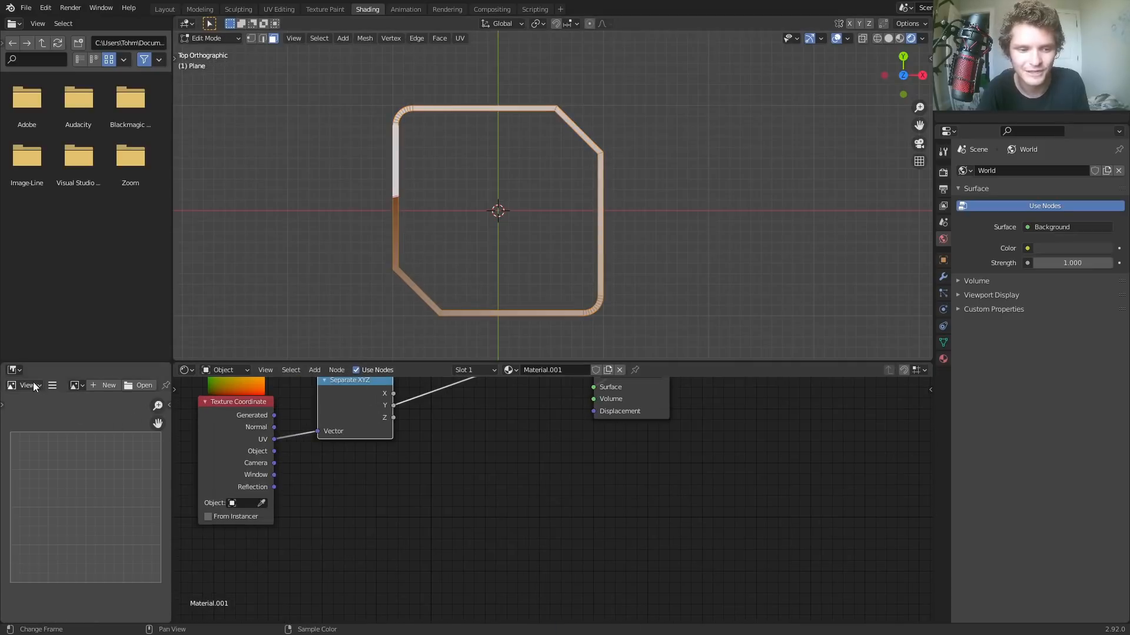
left_click(10, 369)
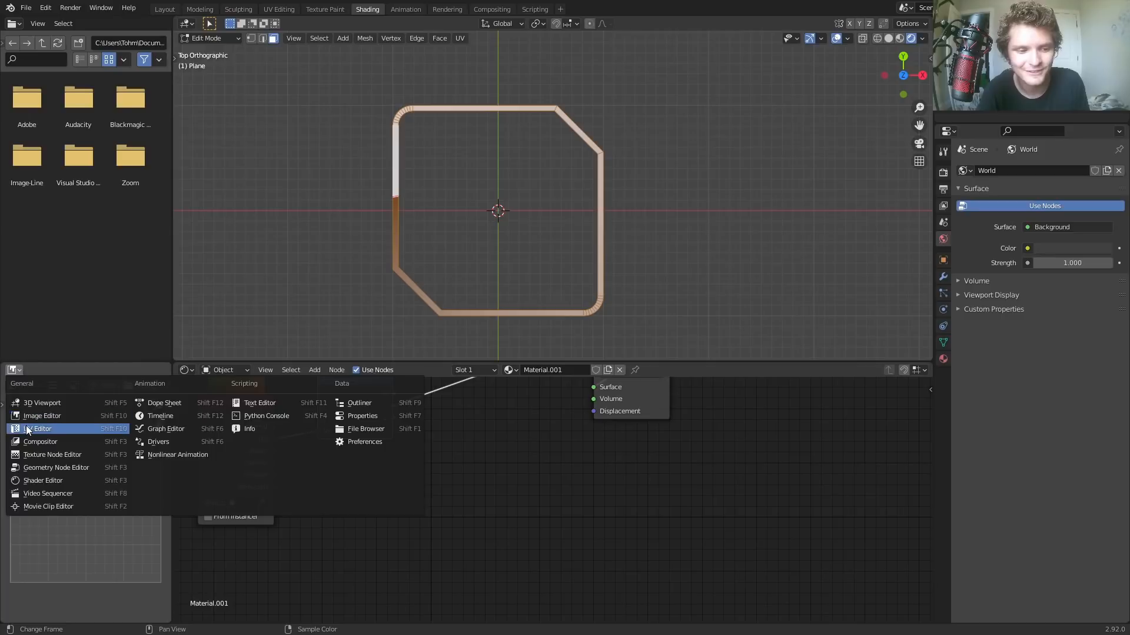
left_click(42, 429)
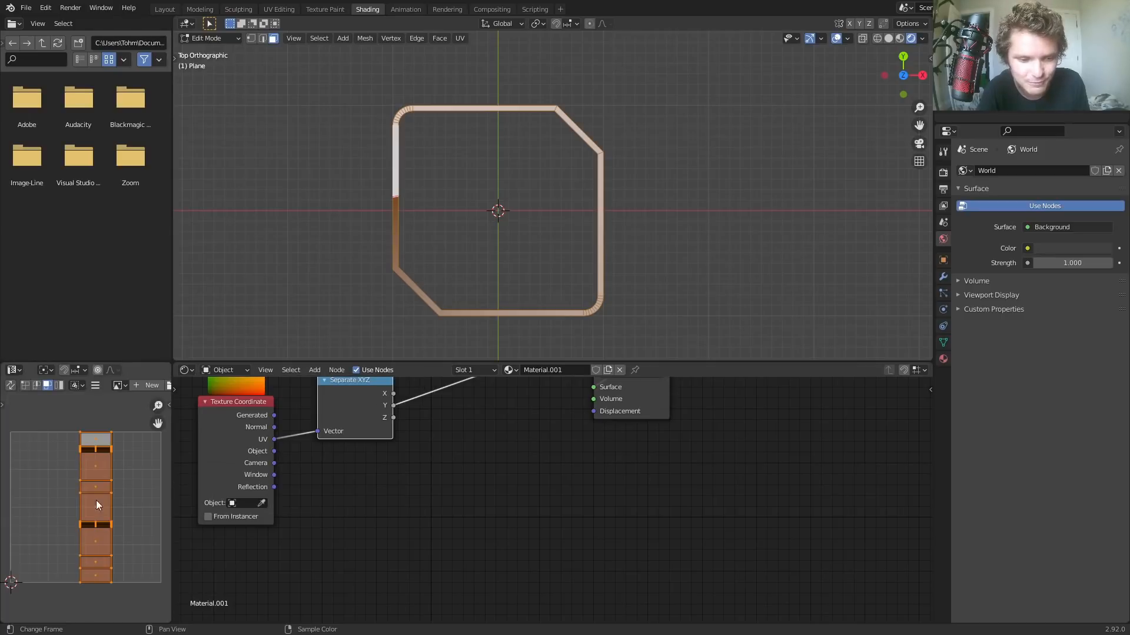
key("Tab")
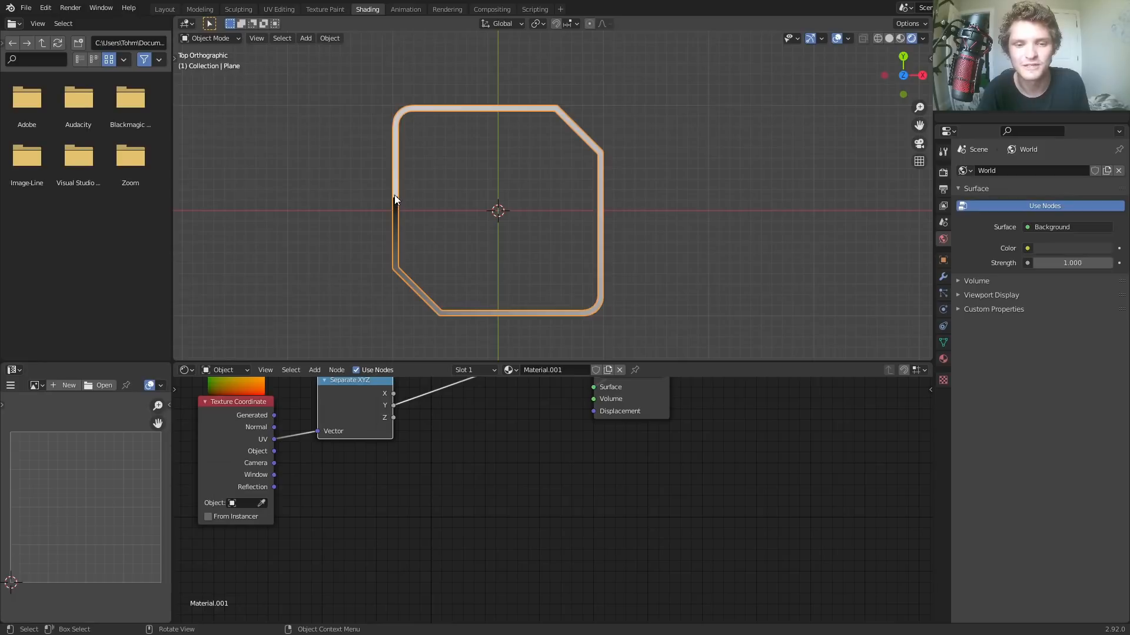
mouse_move(473, 109)
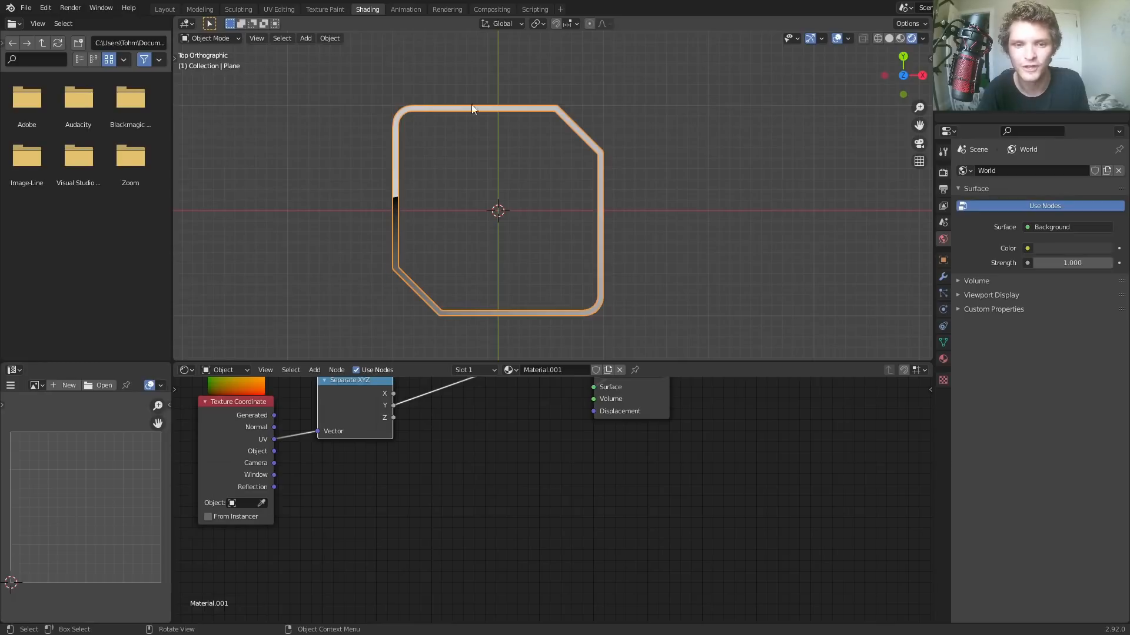
mouse_move(613, 275)
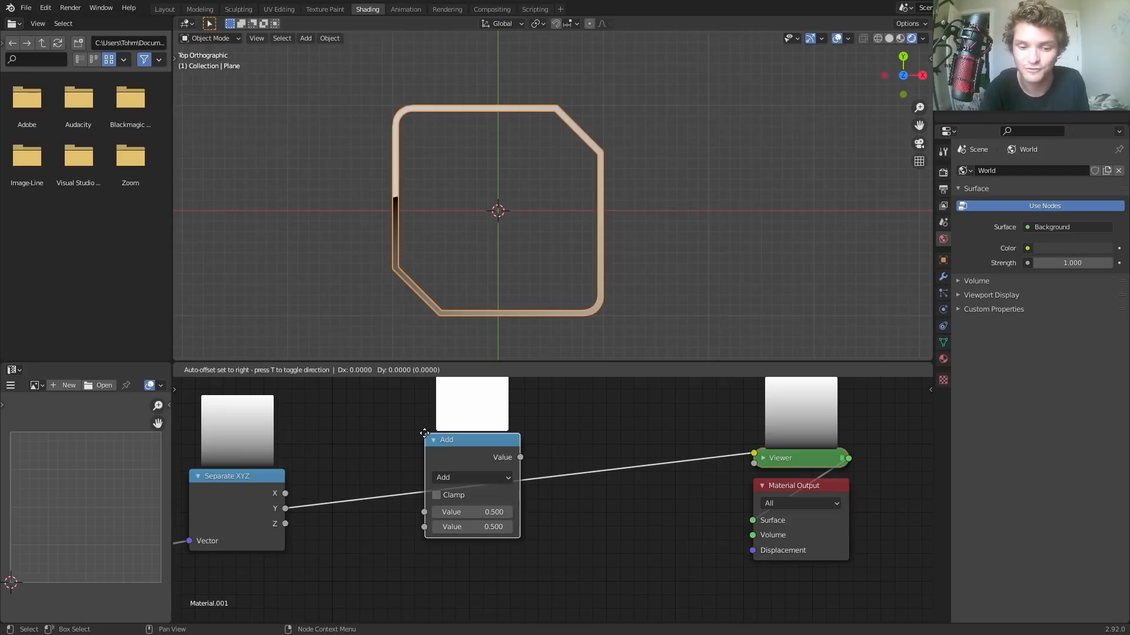
- Set the Math node to Less Than and keyframe its threshold from 0 up to 1
left_click(472, 477)
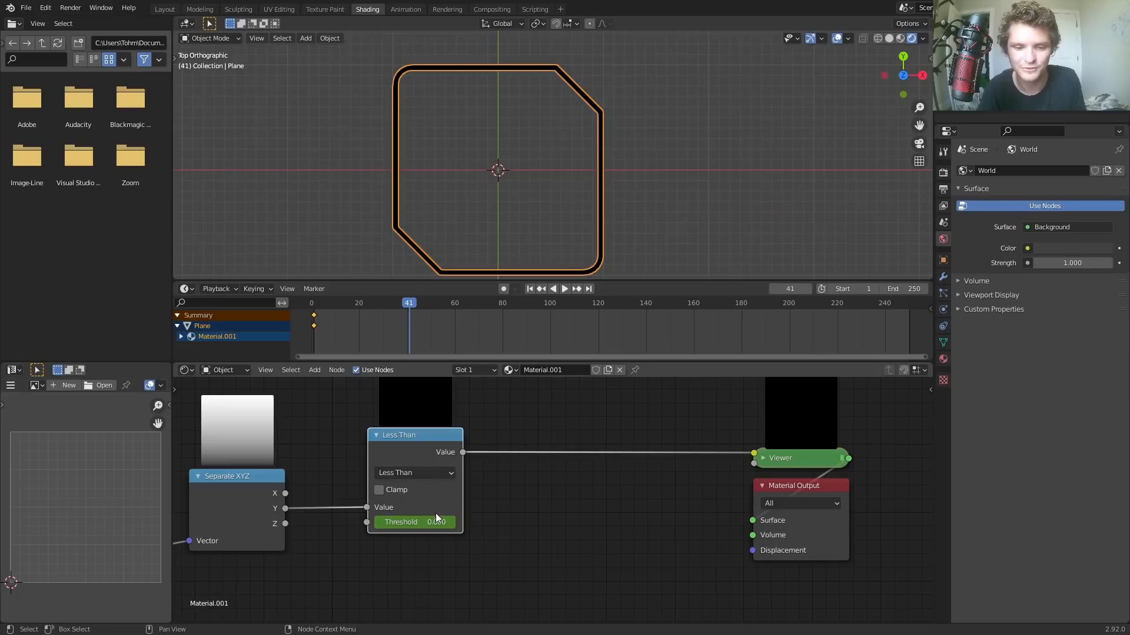
left_click_drag(414, 521, 447, 521)
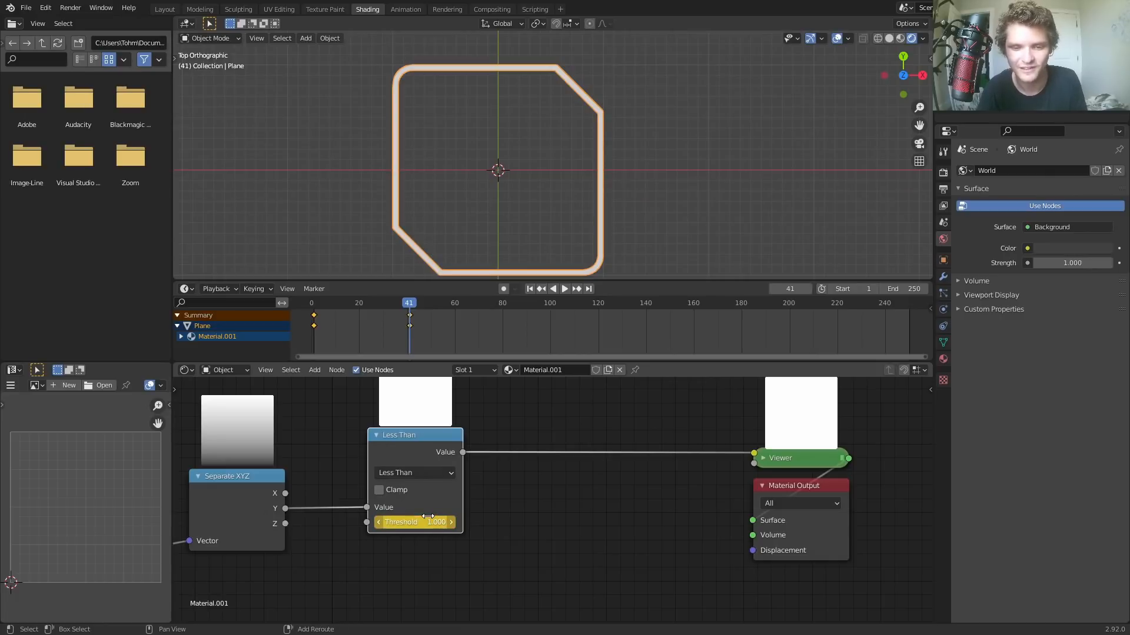
left_click(564, 288)
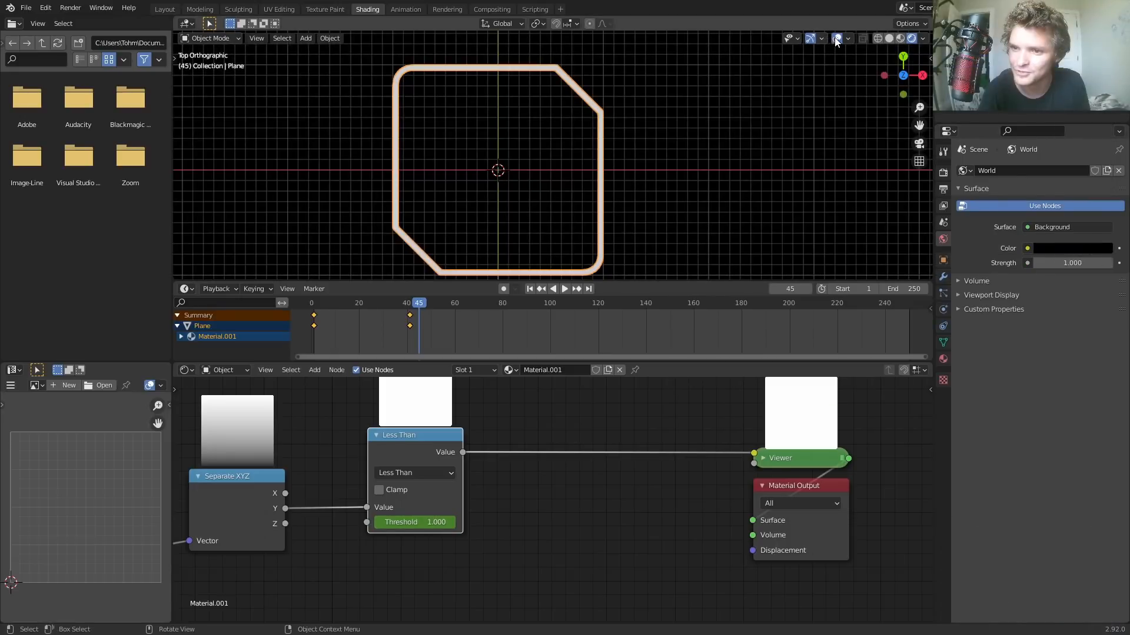
- Play the draw-on animation in rendered shading on black, then return to frame 1
left_click(837, 38)
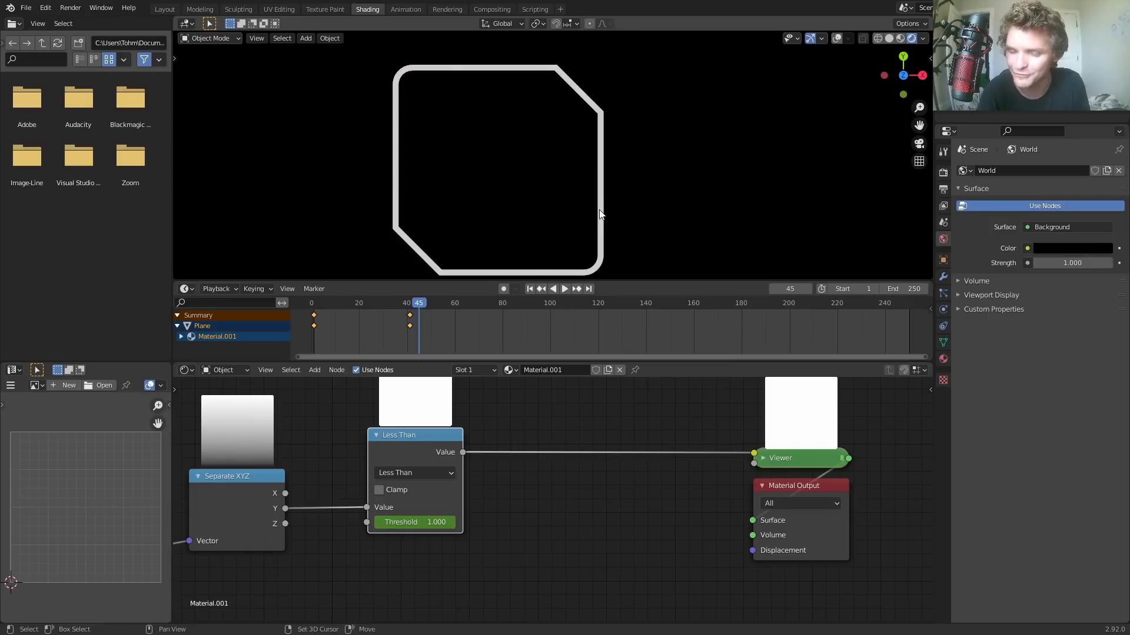
left_click(563, 289)
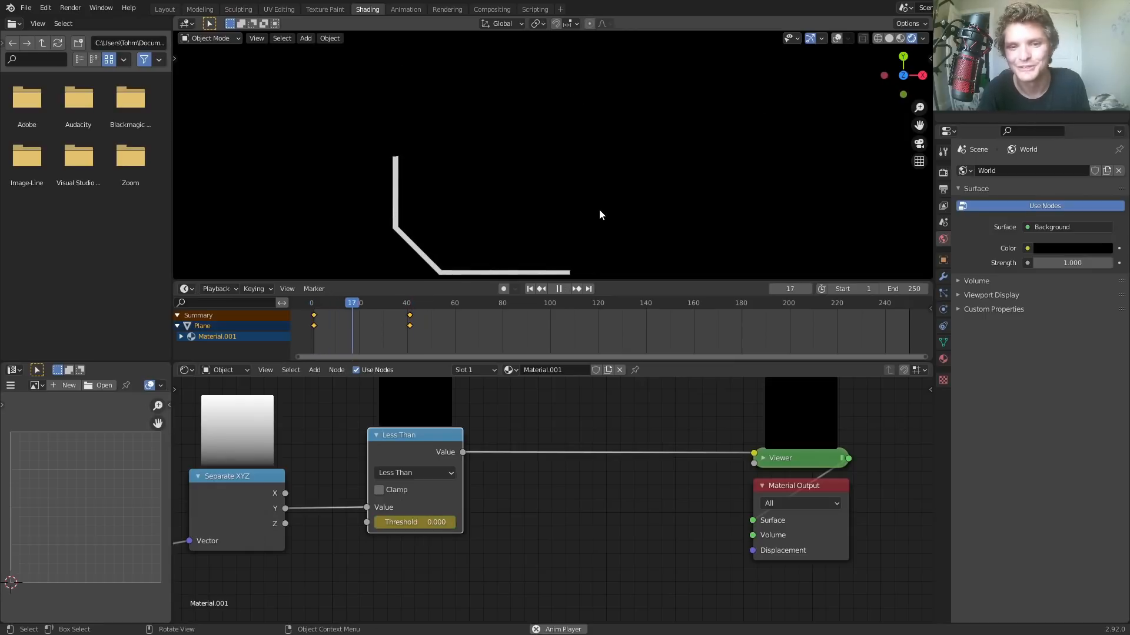
left_click(528, 288)
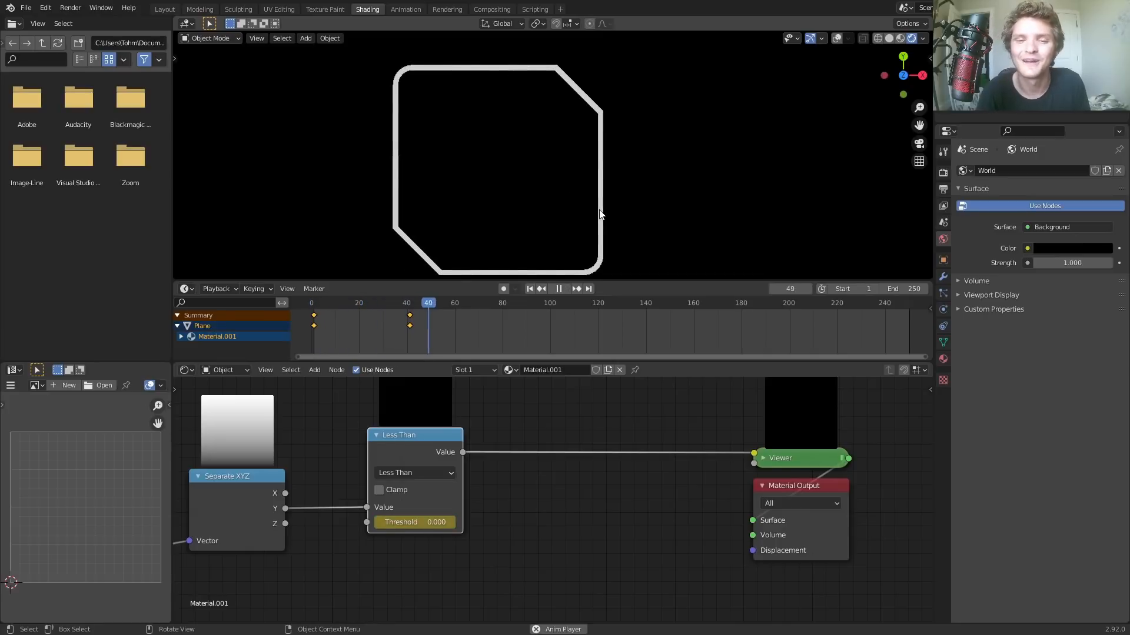
left_click(393, 303)
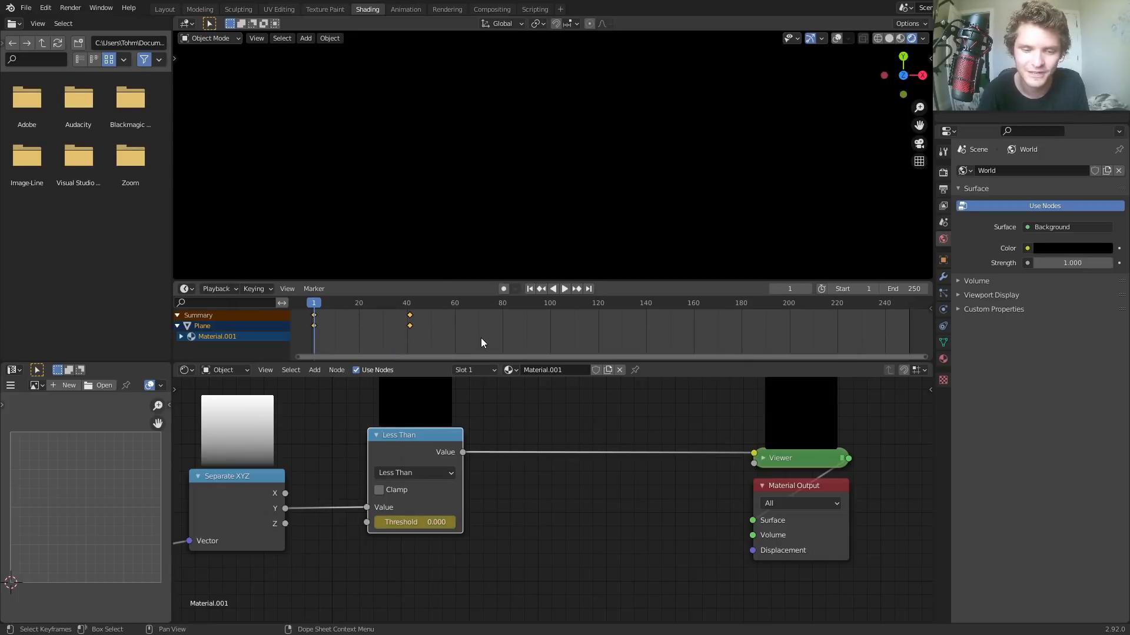
mouse_move(395, 332)
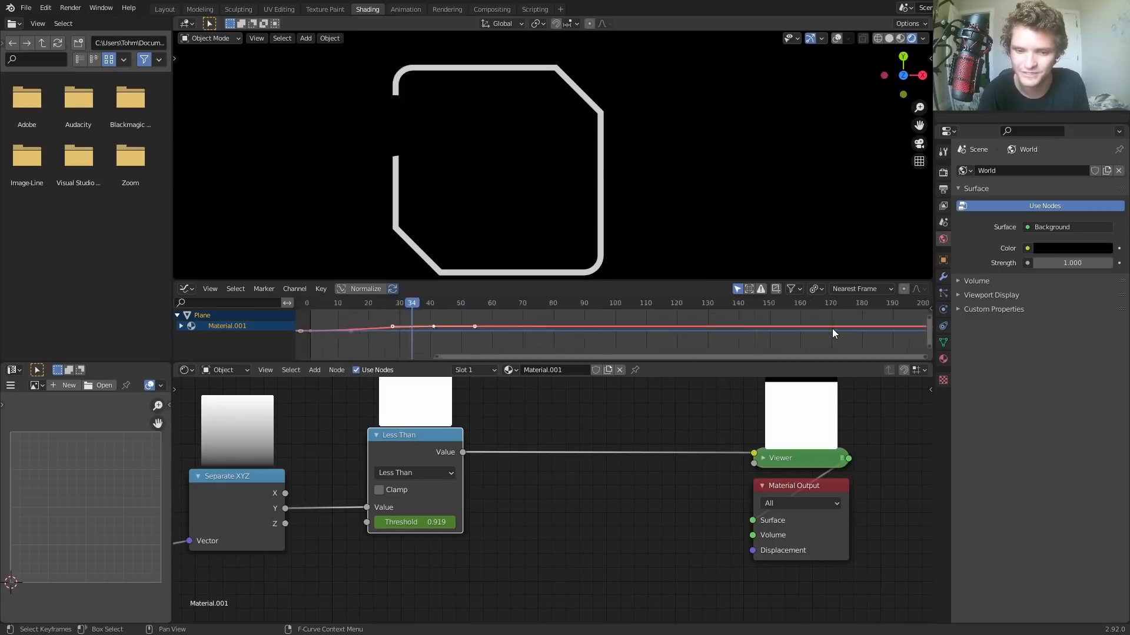
- Stop playback at frame 44 with the outline fully drawn
key("s")
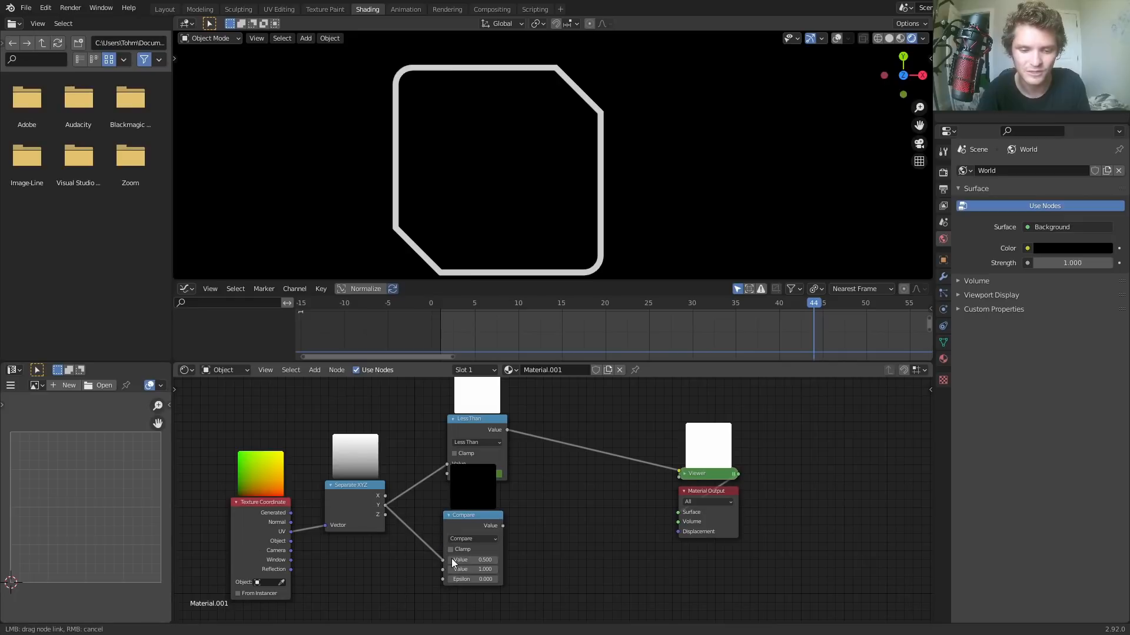
- Feed the position output into the Compare node, preview it, and start tuning Value and Epsilon
left_click_drag(462, 514, 483, 521)
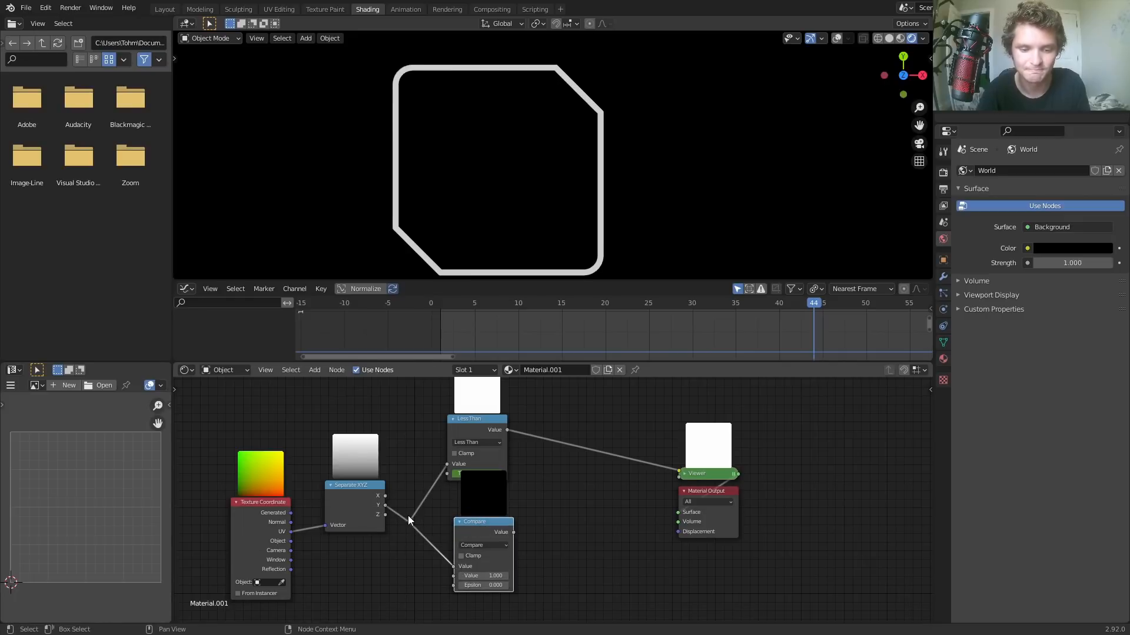
key("Tab")
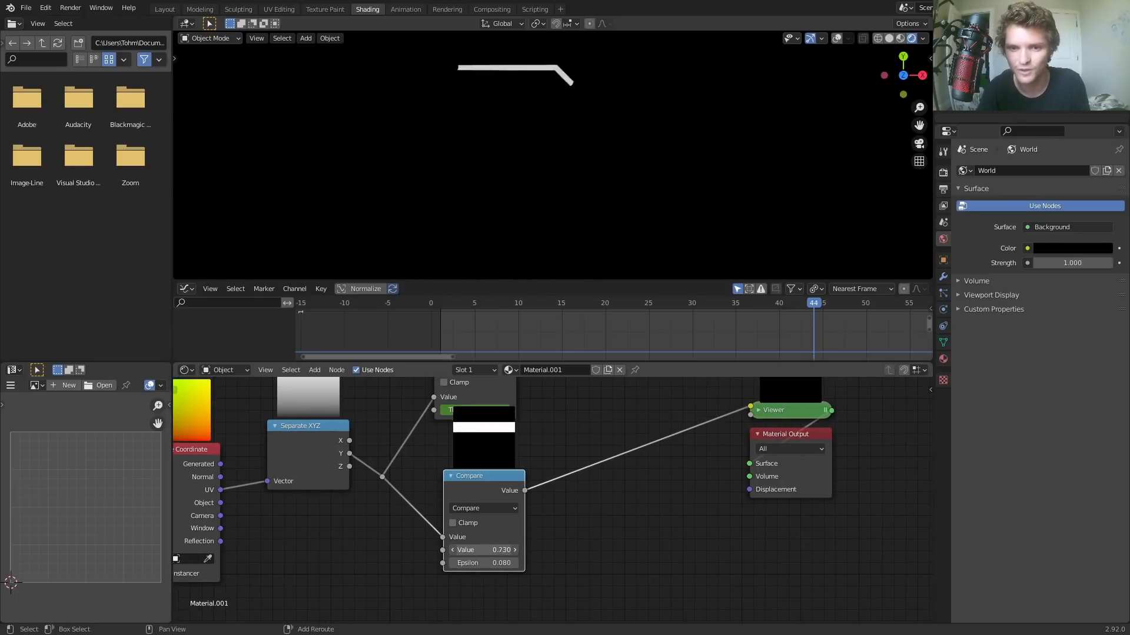
left_click_drag(496, 549, 447, 550)
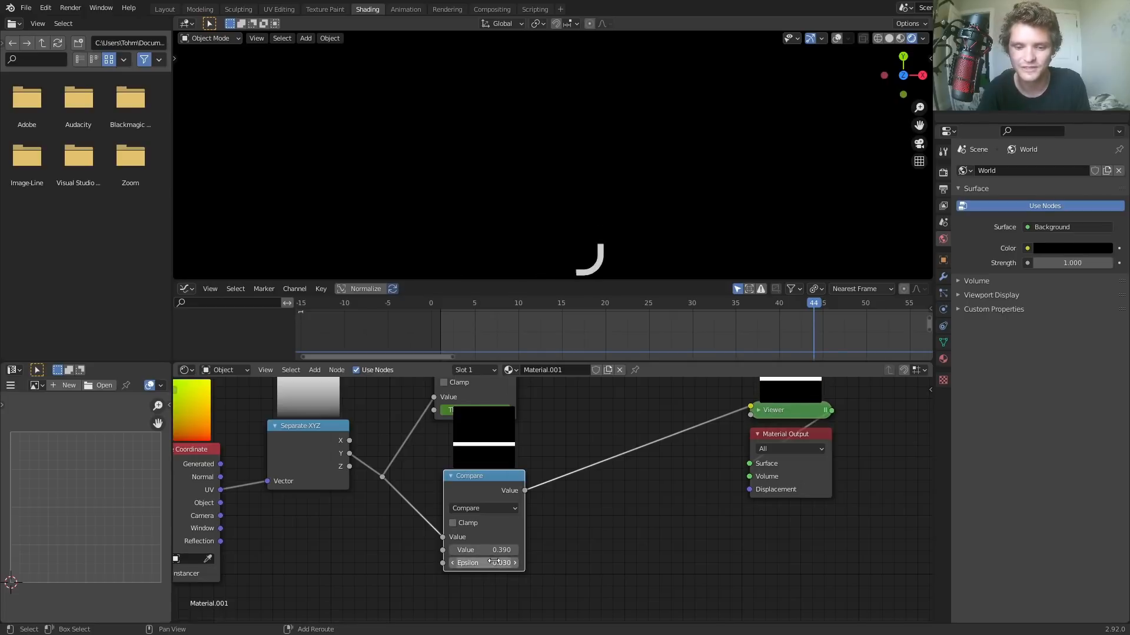
left_click_drag(482, 550, 483, 550)
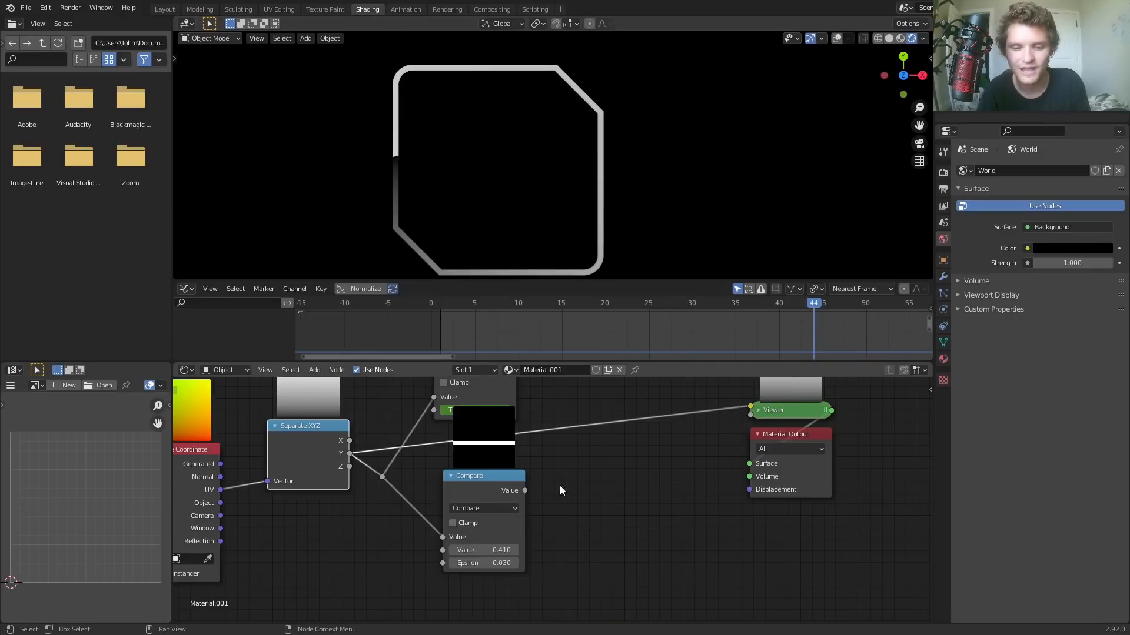
mouse_move(483, 550)
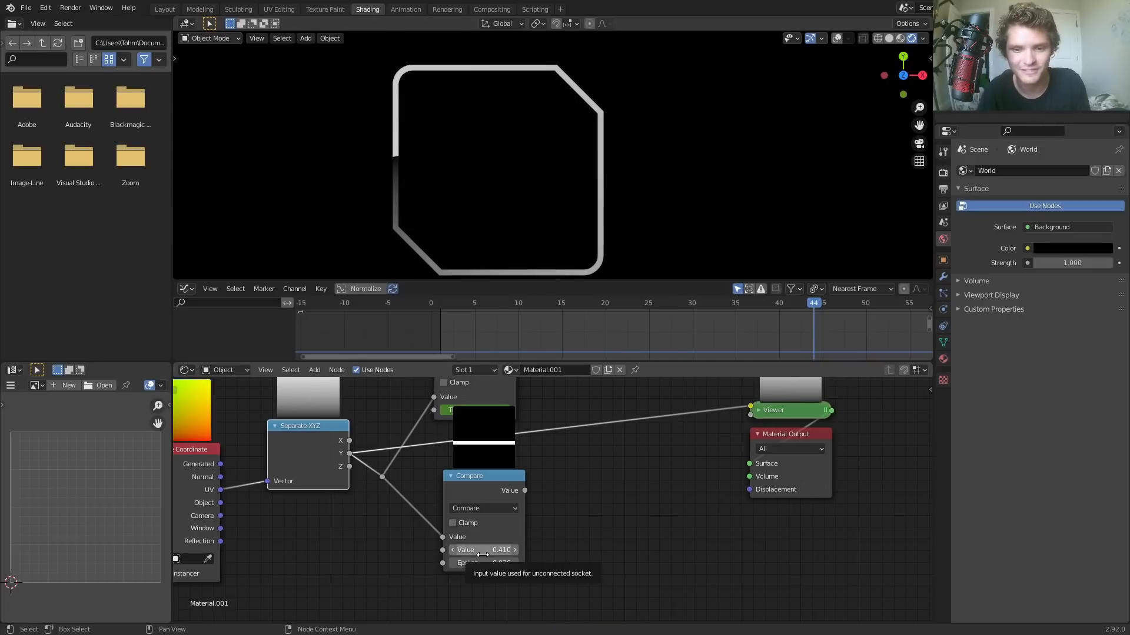
mouse_move(482, 563)
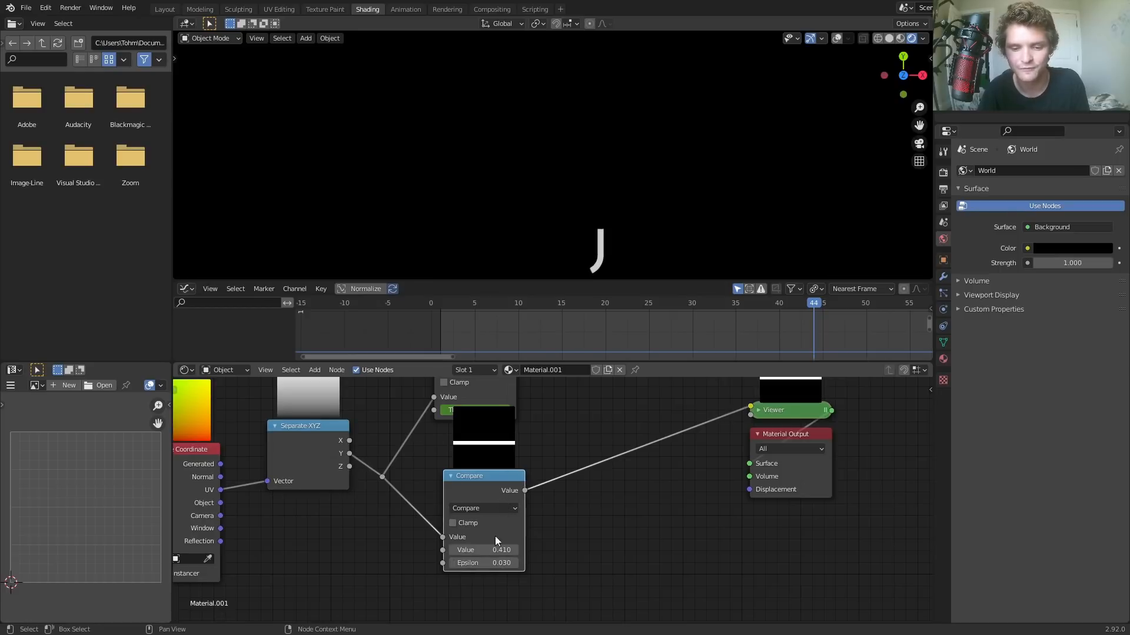
left_click_drag(468, 563, 505, 562)
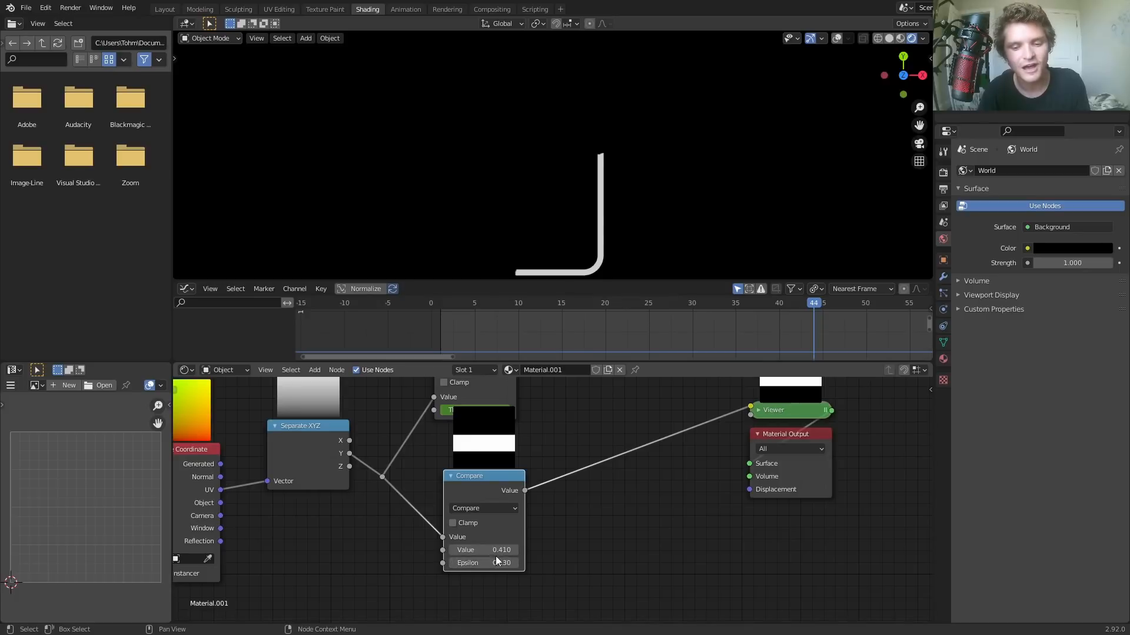
- Settle the Compare node at Value 0.410 and Epsilon 0.130, then drop a duplicate Compare into the chain
left_click_drag(465, 549, 512, 549)
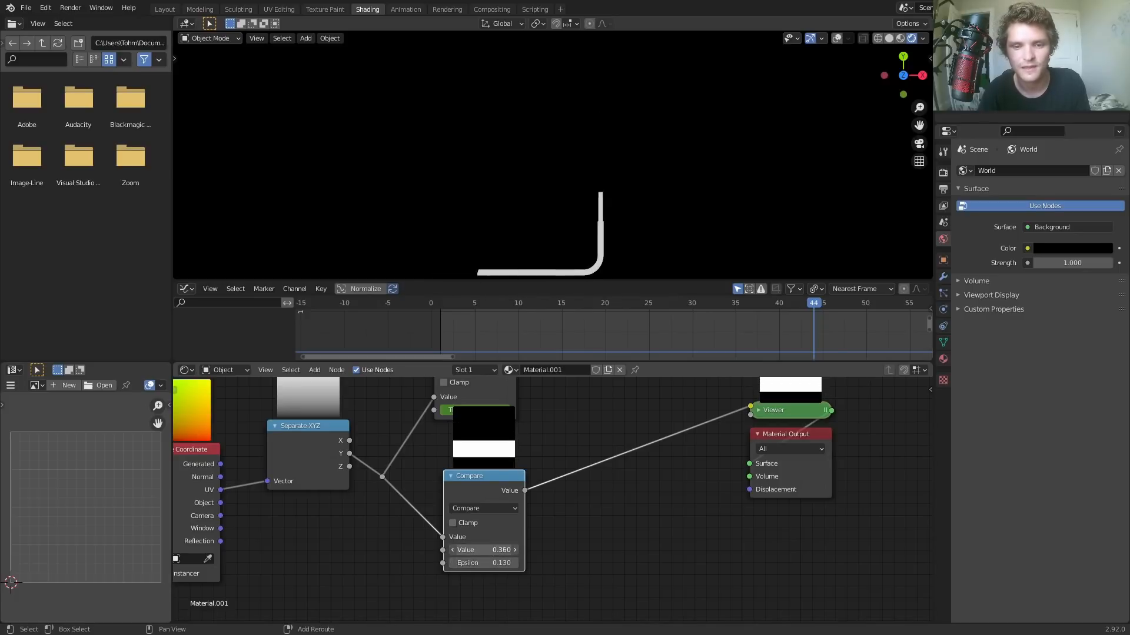
left_click_drag(489, 549, 471, 549)
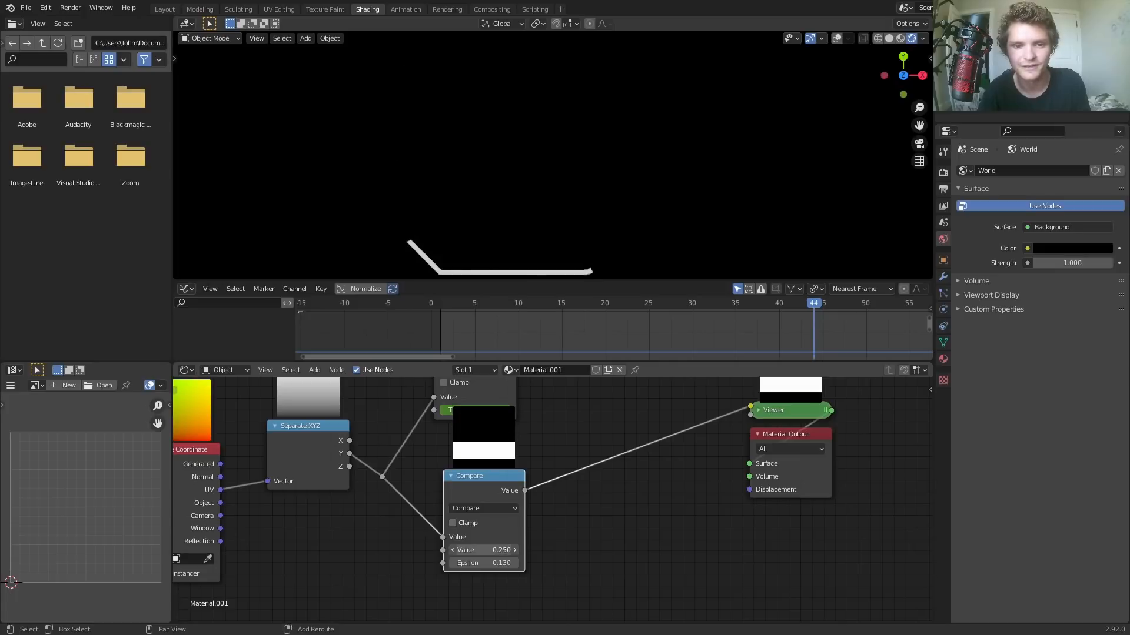
left_click_drag(465, 550, 515, 549)
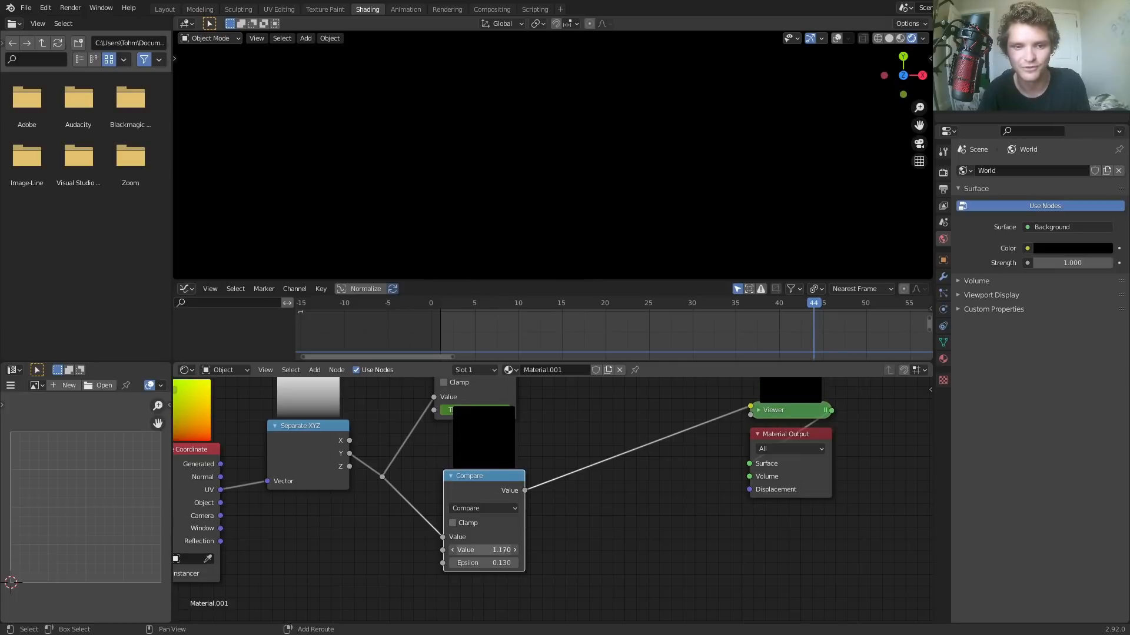
left_click_drag(497, 550, 475, 550)
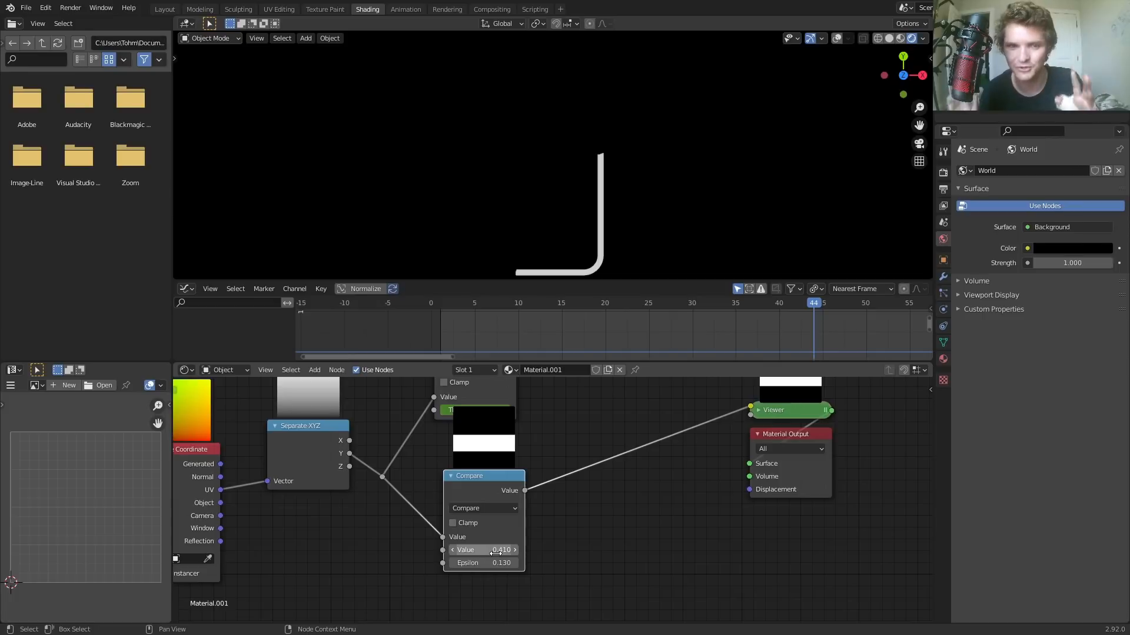
left_click_drag(469, 475, 553, 487)
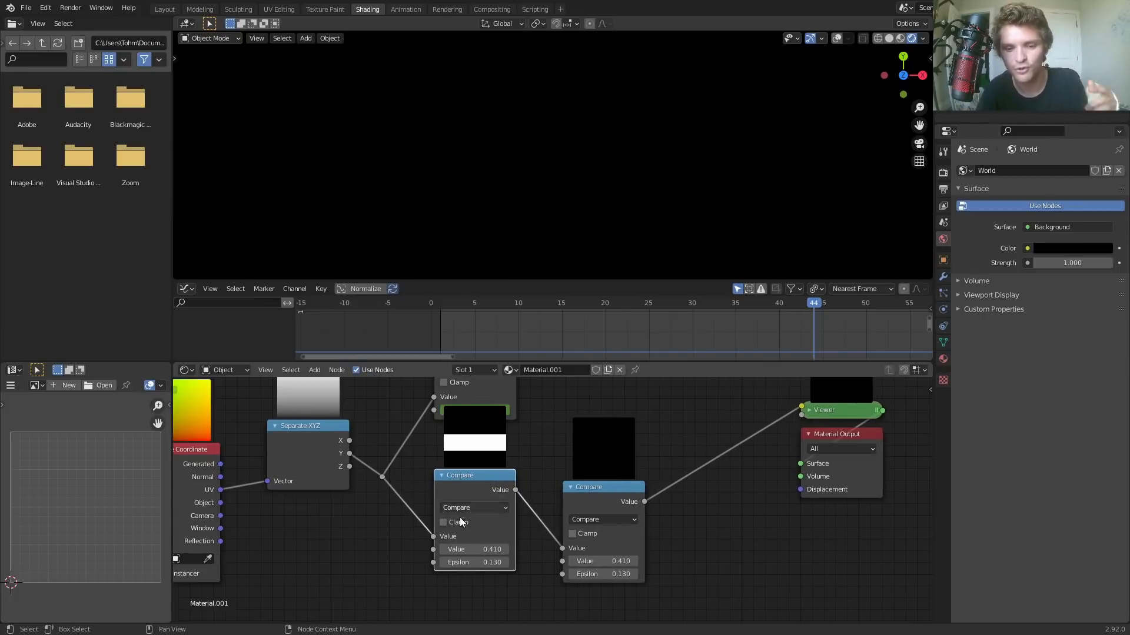
- Switch the first math node to Add and drive its Value with the #frame expression
left_click(474, 507)
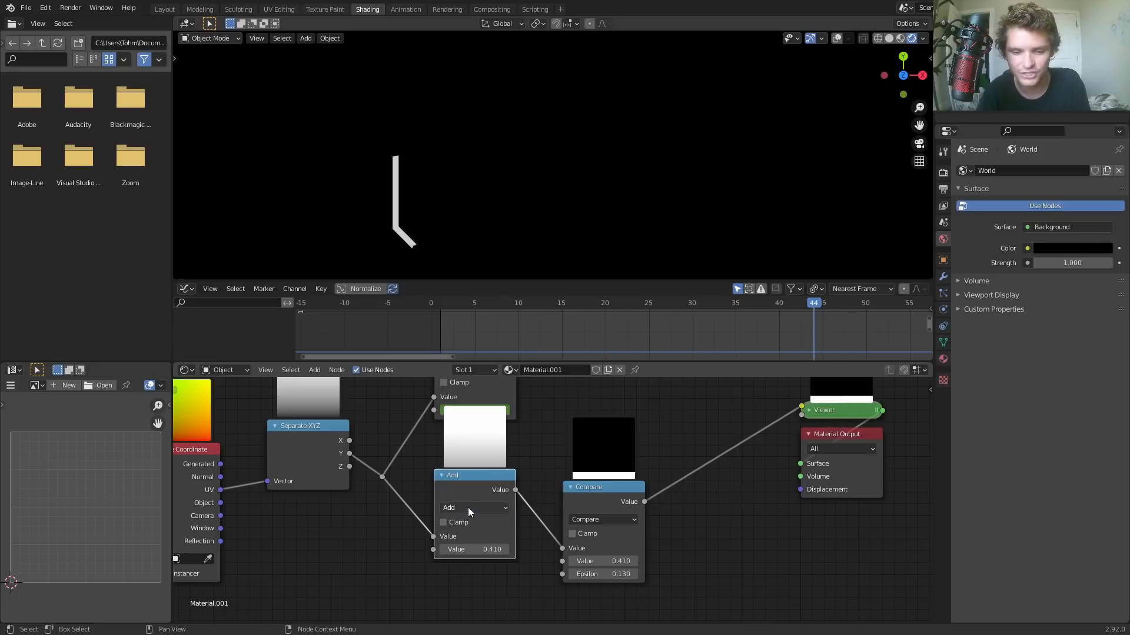
left_click(474, 549)
type("-0.01")
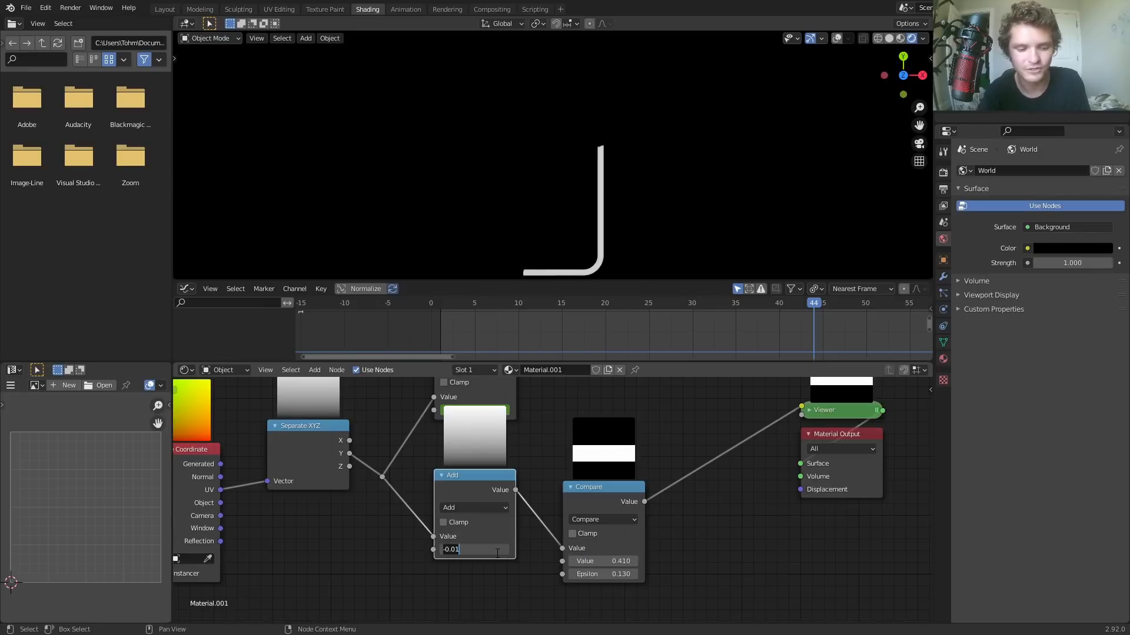
type("#frame")
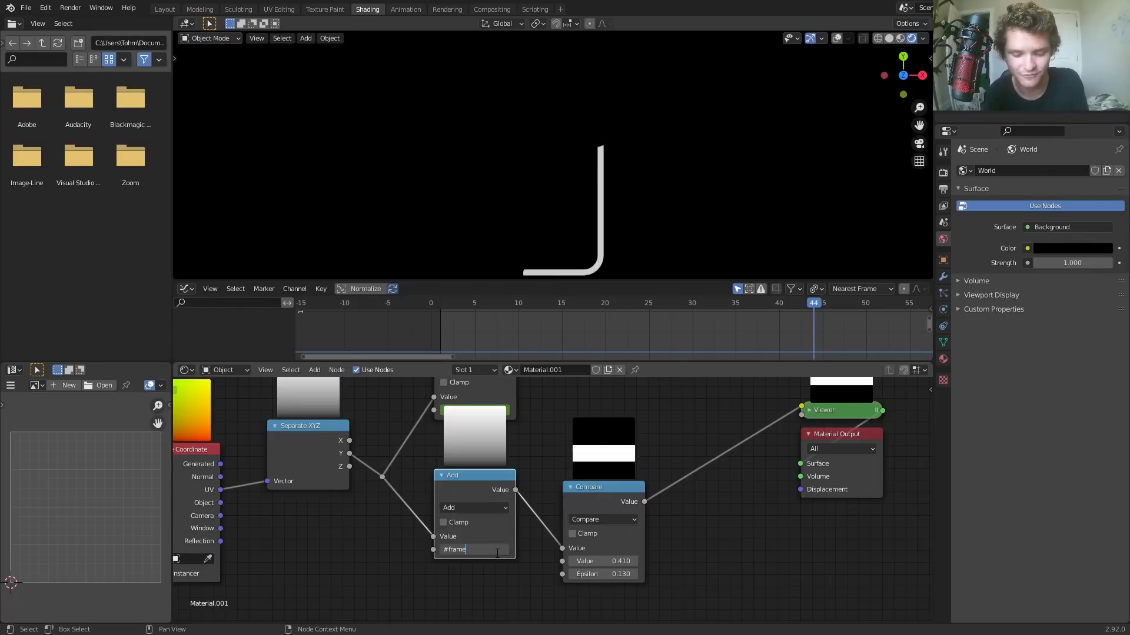
key("Return")
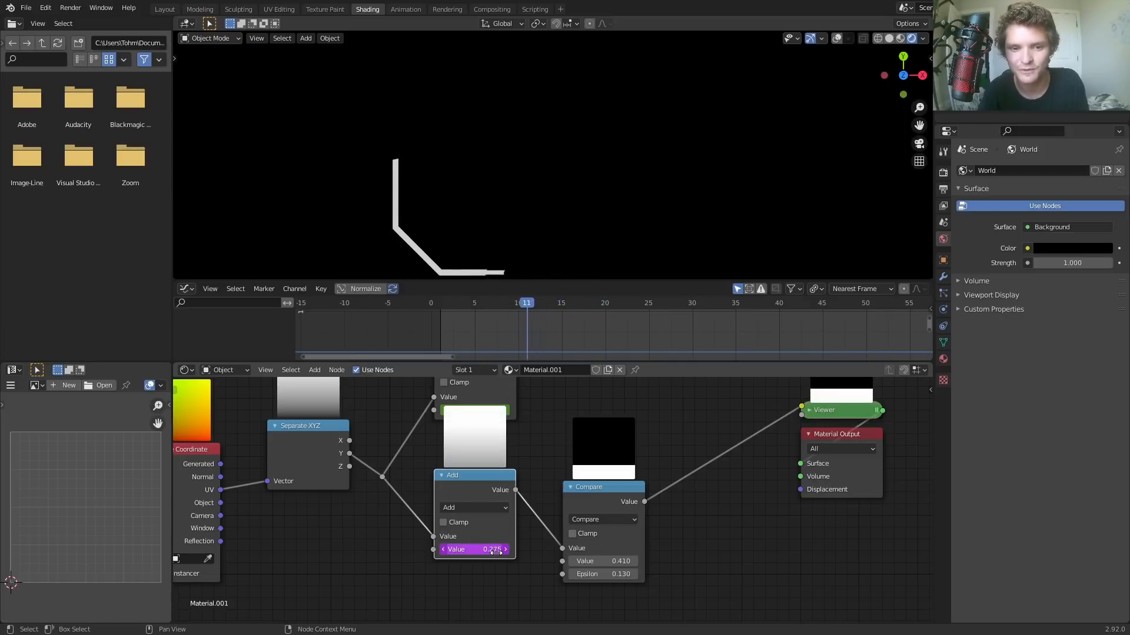
left_click(560, 303)
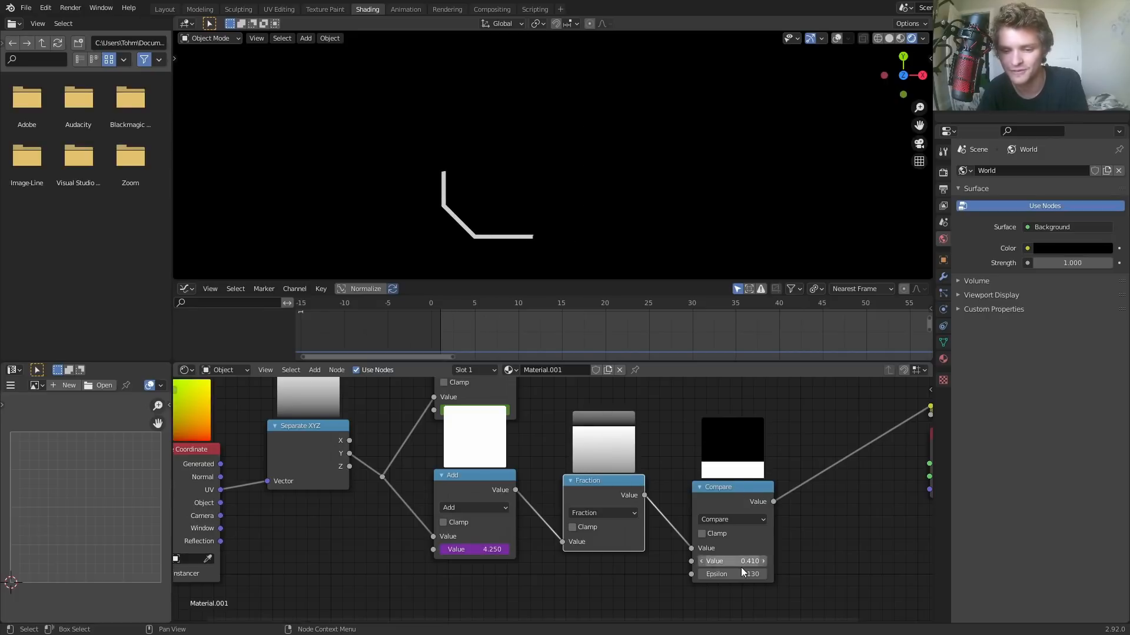
- Tighten the Compare Epsilon to 0.02 for a shorter moving strip
left_click_drag(731, 573, 730, 573)
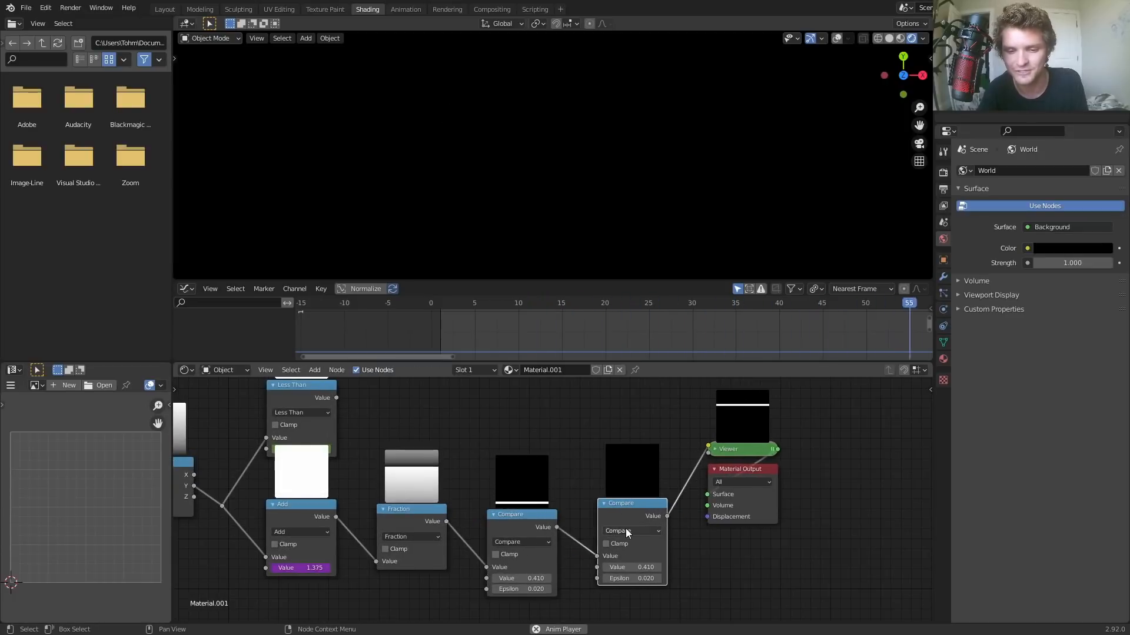
- Set the last Math node to Multiply Add with multiplier 5 and addend 1
left_click(630, 531)
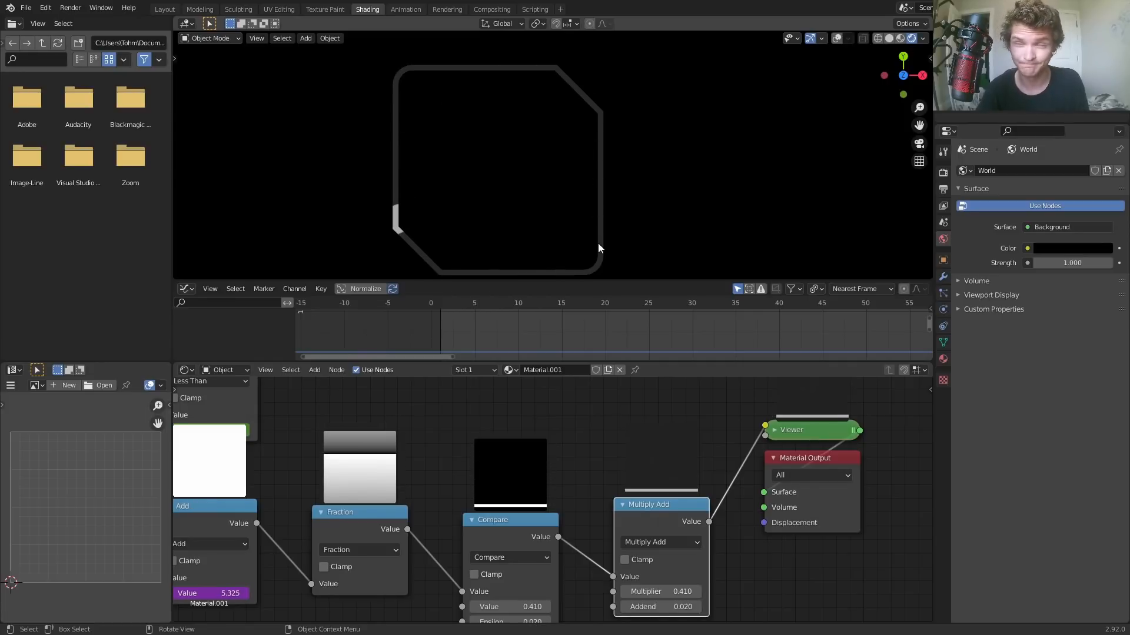
mouse_move(604, 241)
type("0.08")
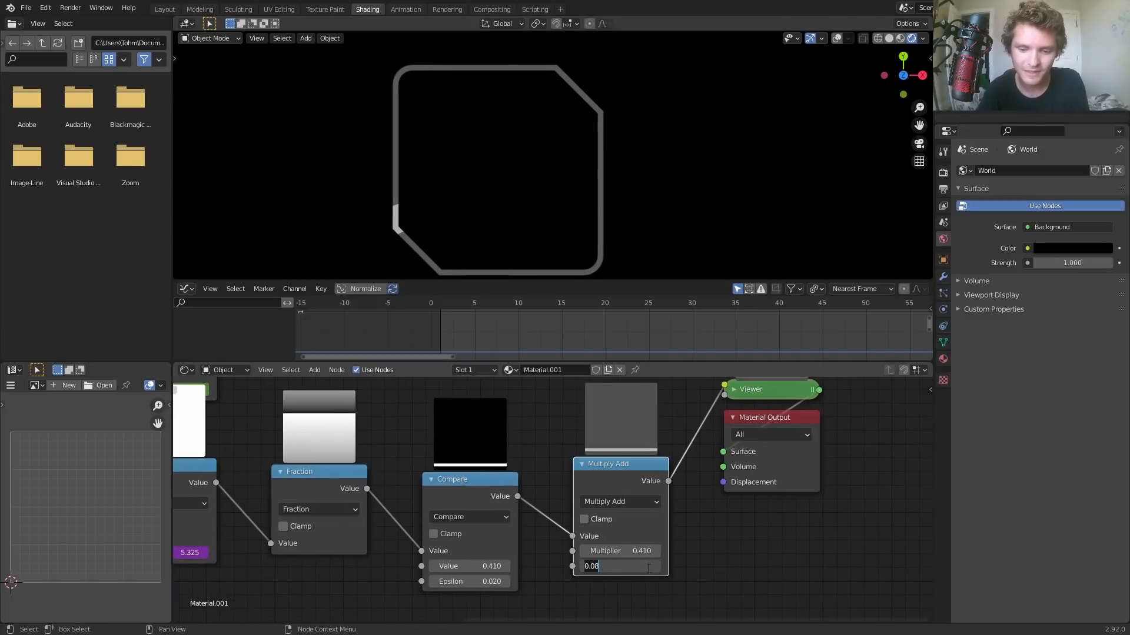
key("Return")
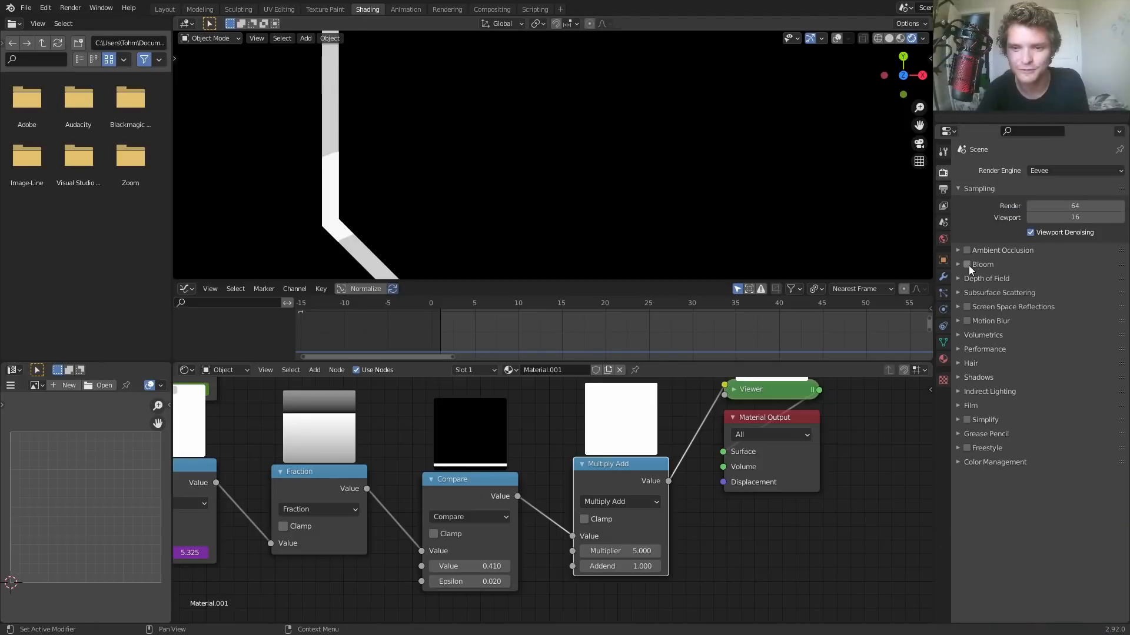
- Enable Bloom in Eevee, raise the multiplier to 10 and play the animation to watch the glow
left_click(964, 265)
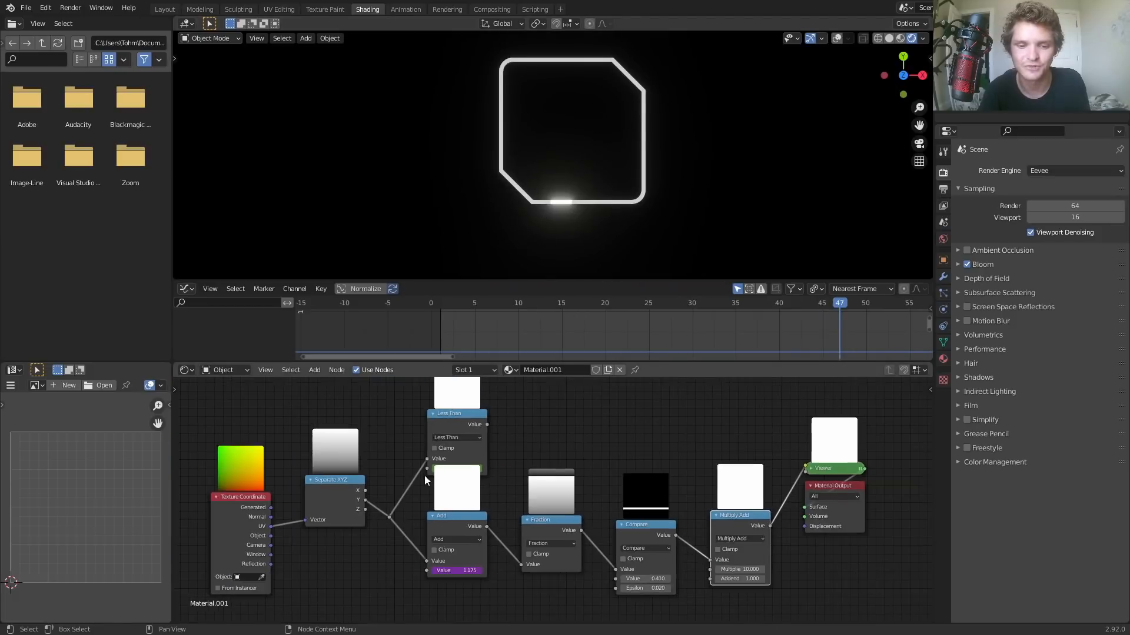
key("space")
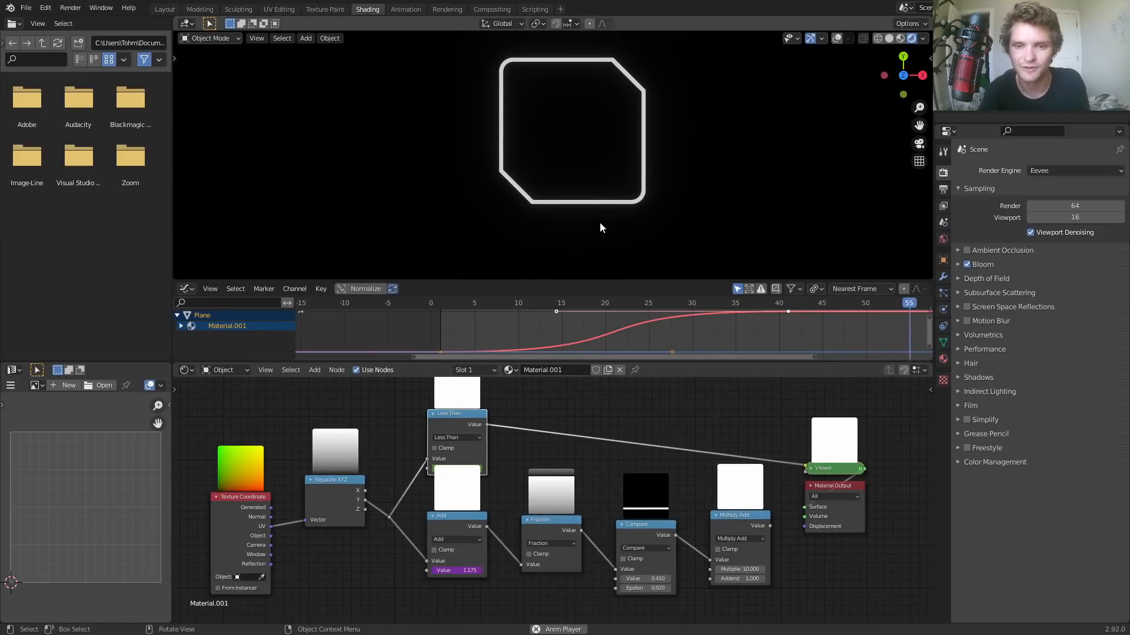